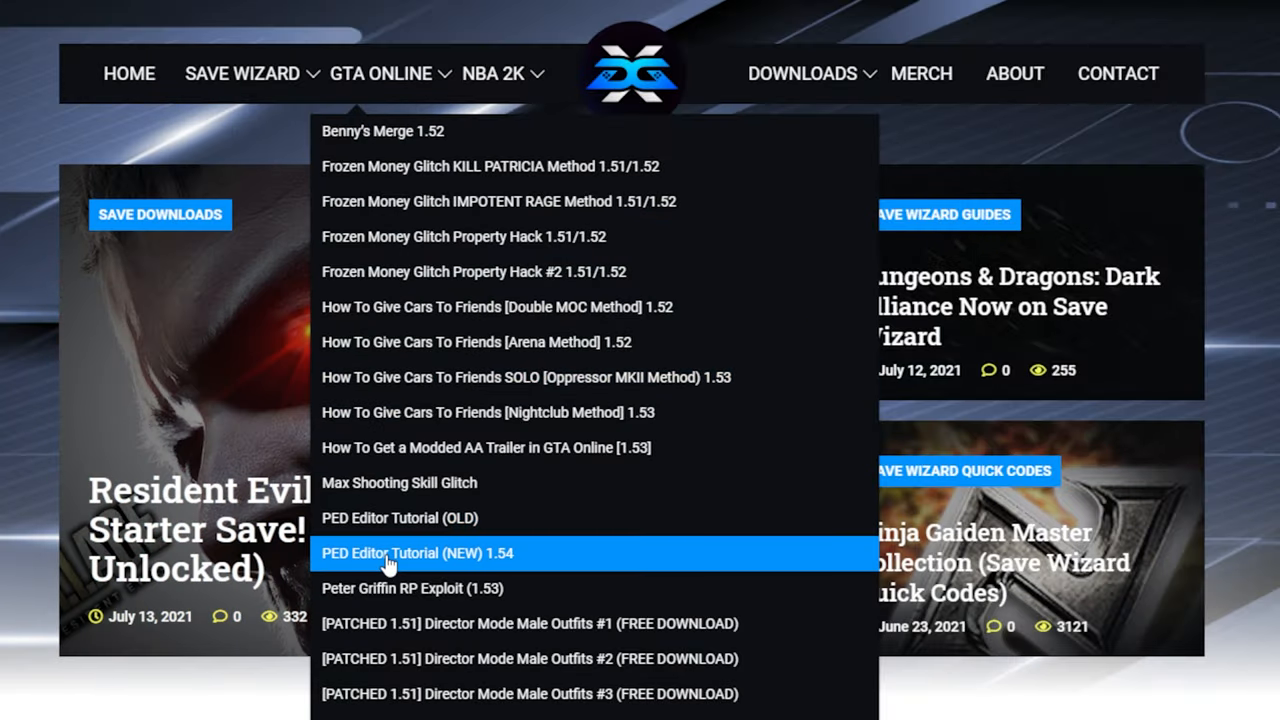
# Step: Open the XDG Mods PED Editor Tutorial (NEW) 1.54 page and scroll through its outfit downloads
pyautogui.click(415, 552)
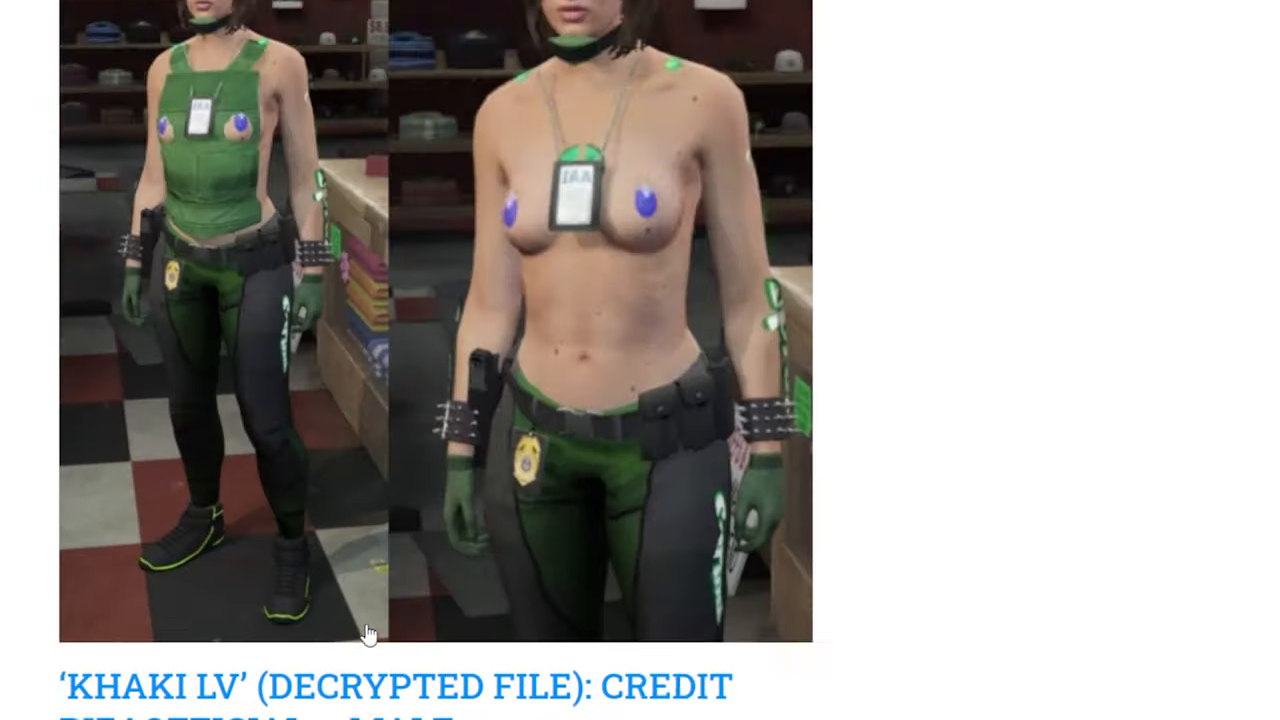
pyautogui.scroll(-3)
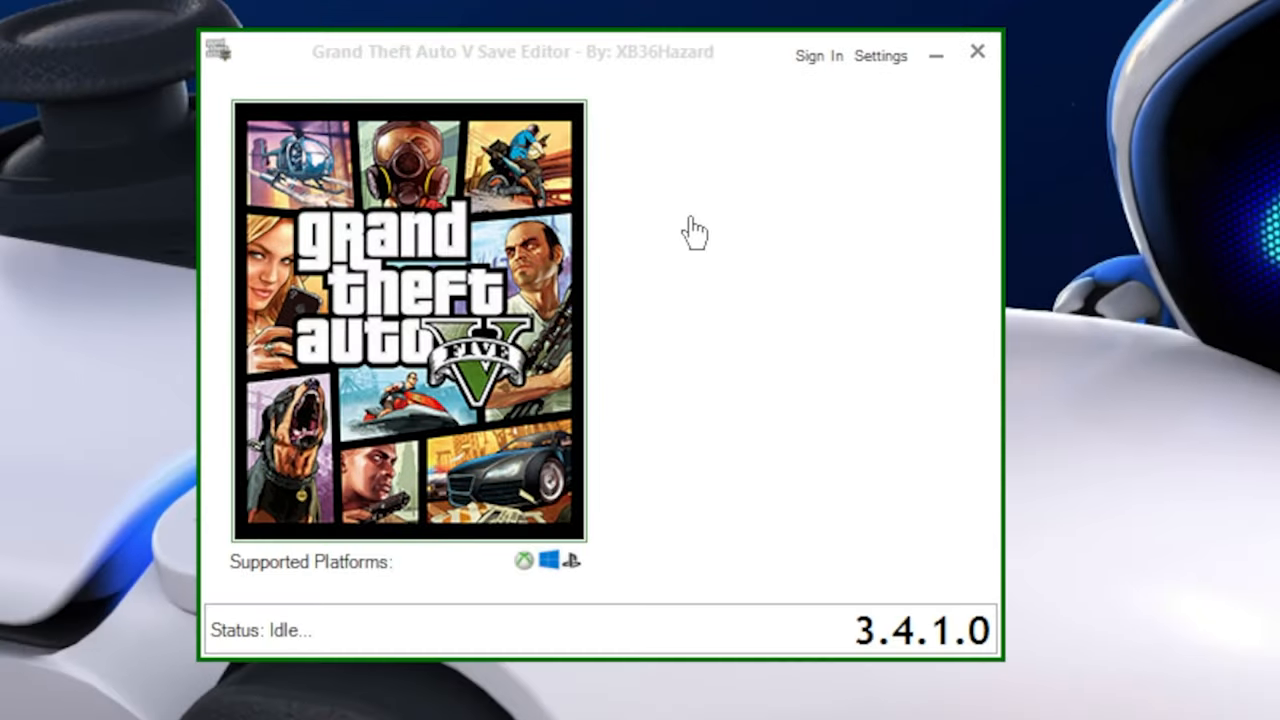
pyautogui.moveTo(730, 160)
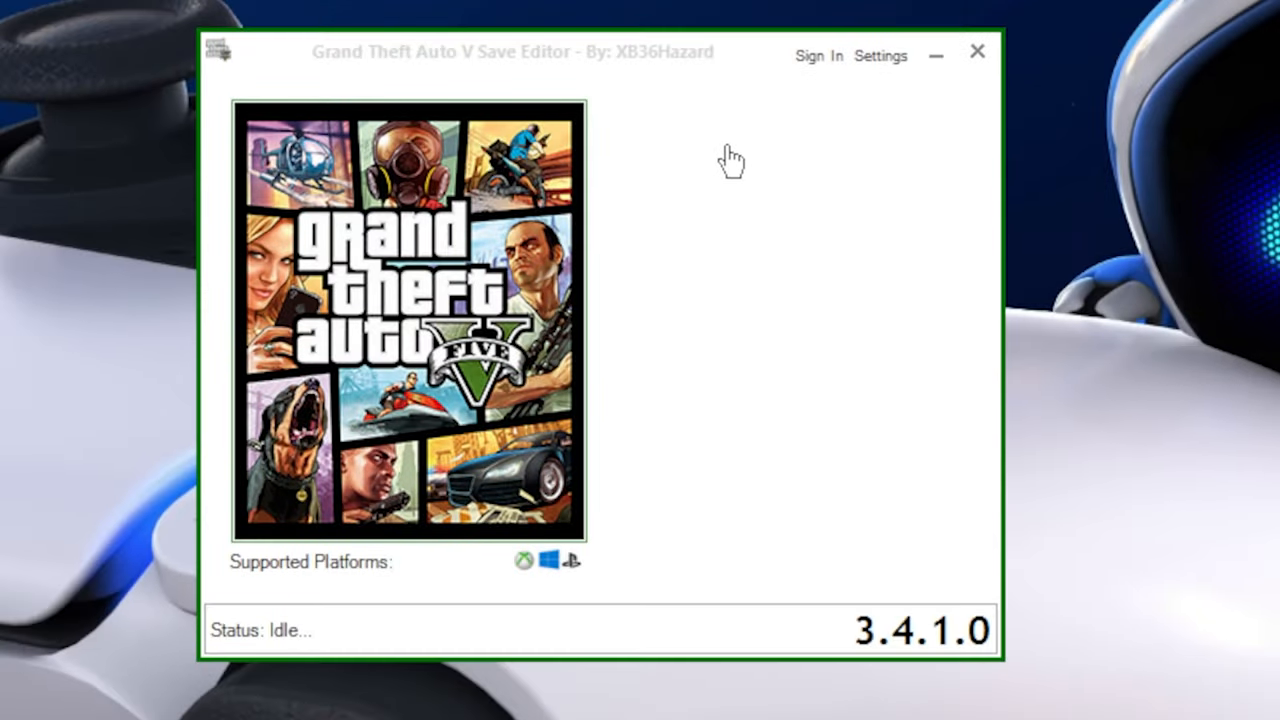
pyautogui.moveTo(637, 205)
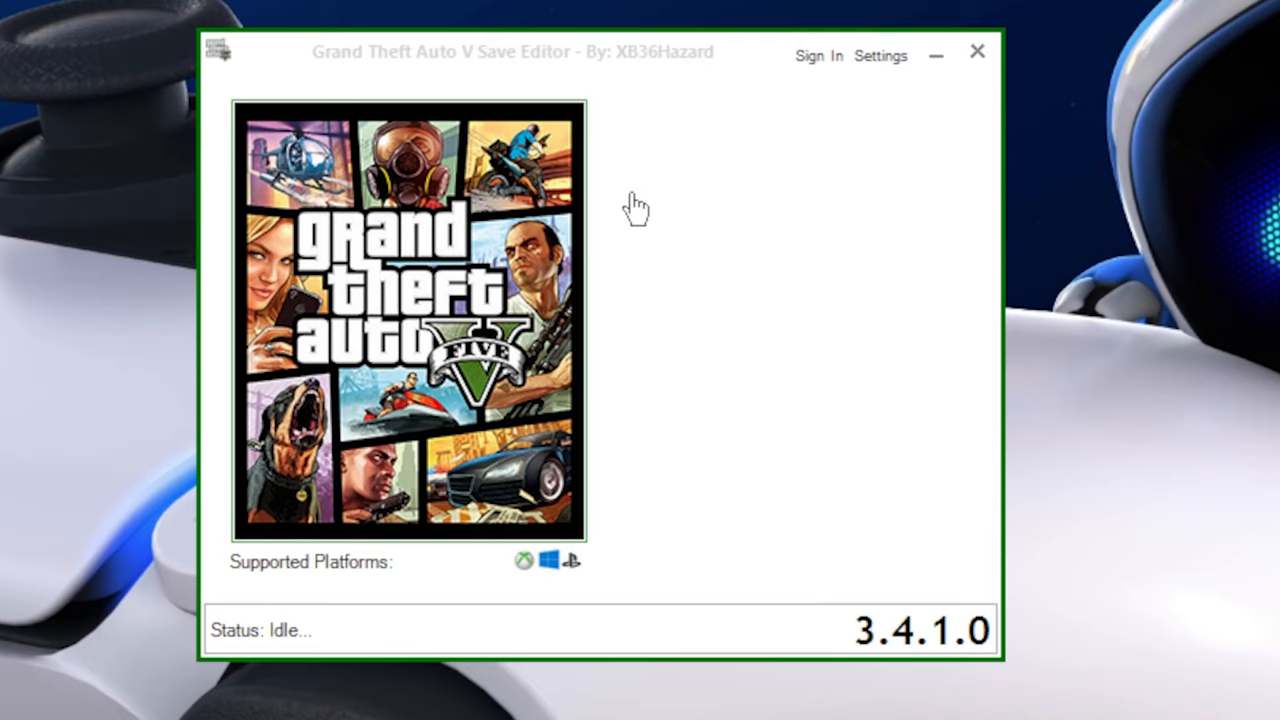
# Step: Dismiss the save editor's version verification error and bring up the DMO LITE folder
pyautogui.click(819, 55)
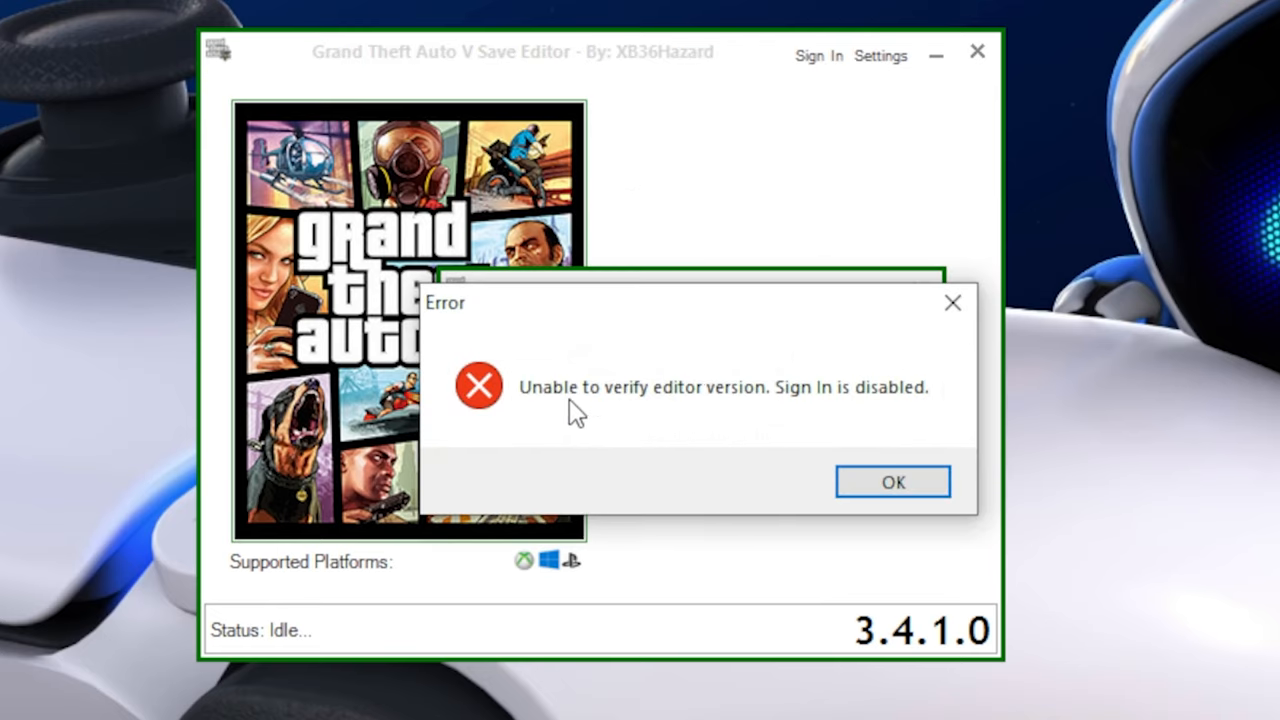
pyautogui.click(892, 481)
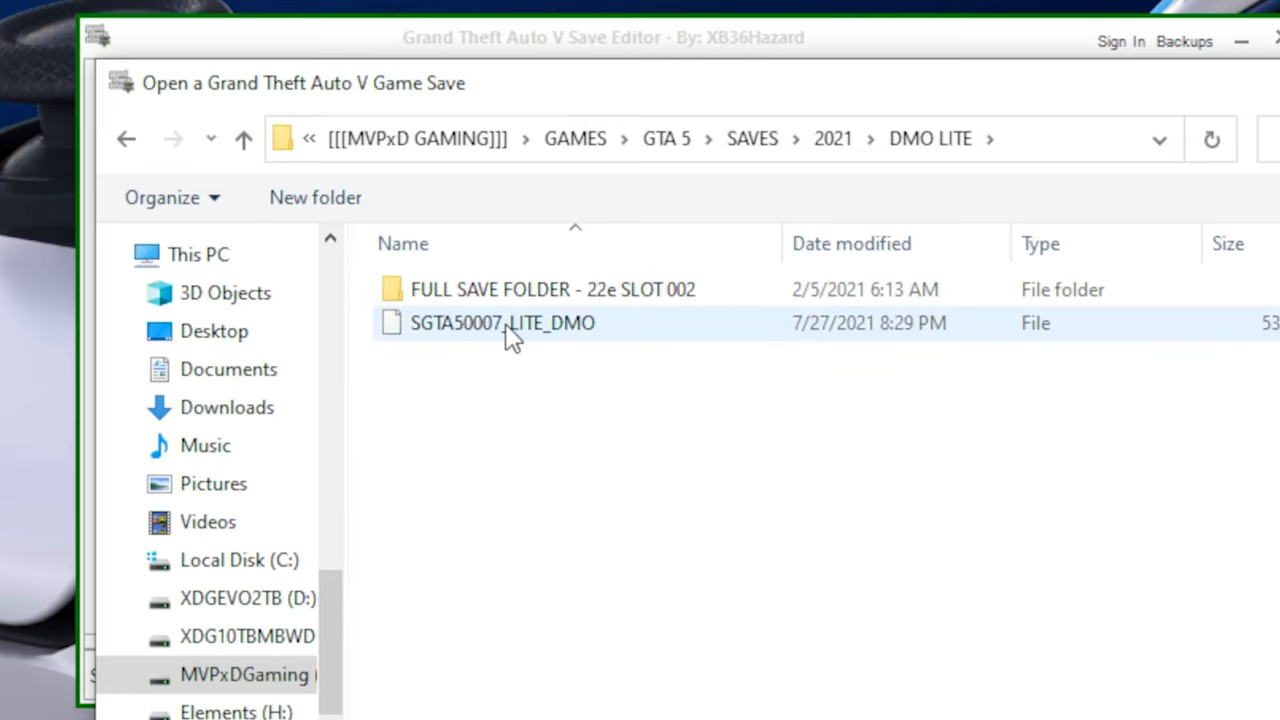
# Step: Load the SGTA50007_LITE_DMO save, showing Trevor's Brioso 300 in Pillbox Hill Garage
pyautogui.doubleClick(500, 323)
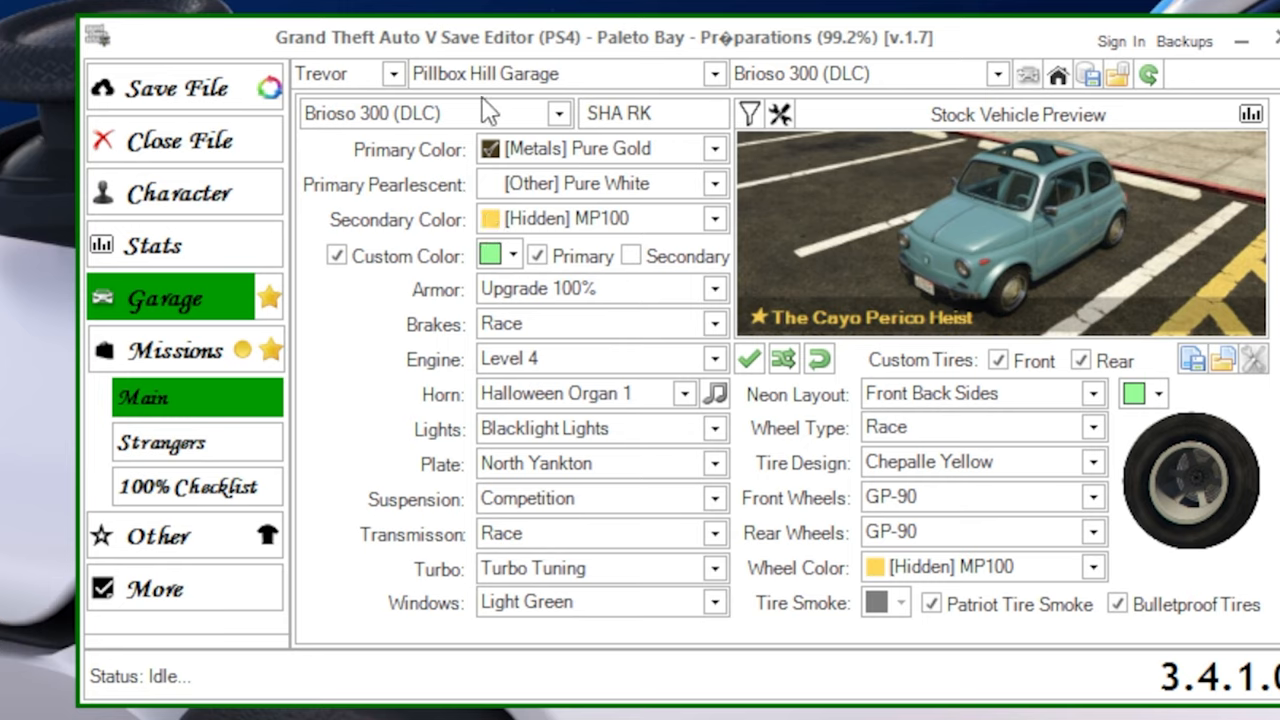
pyautogui.moveTo(333, 138)
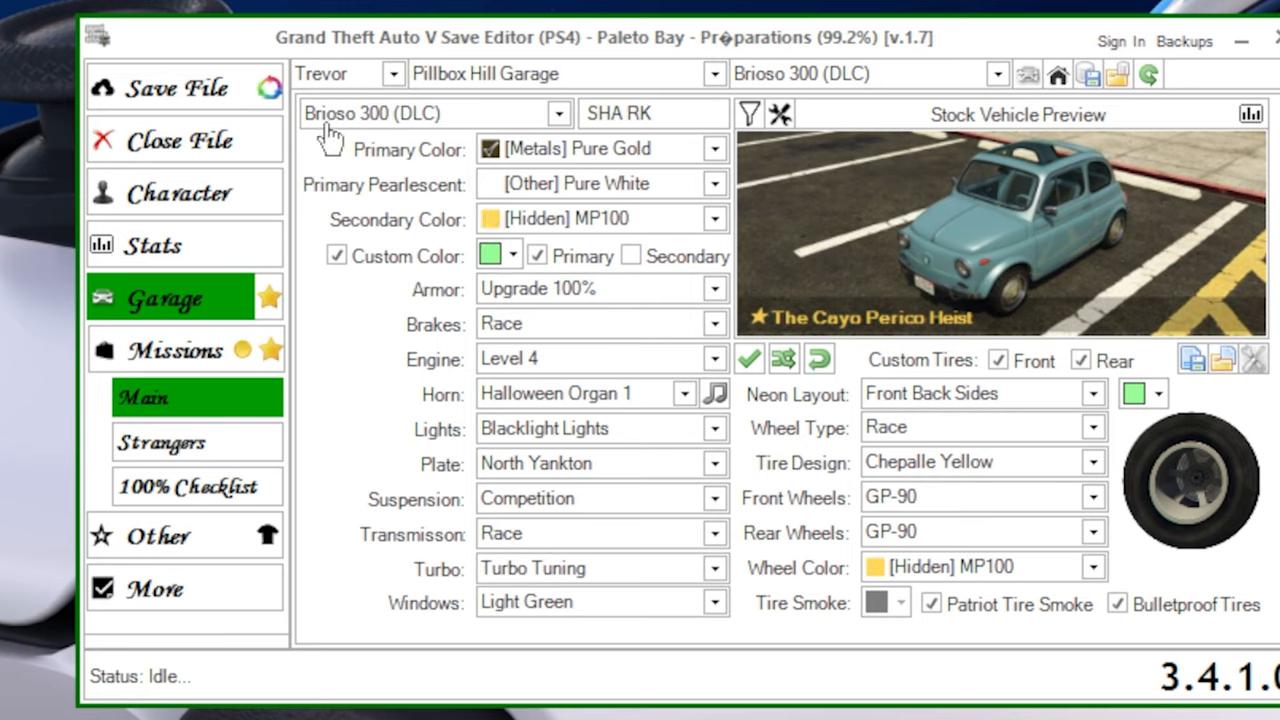
pyautogui.moveTo(847, 128)
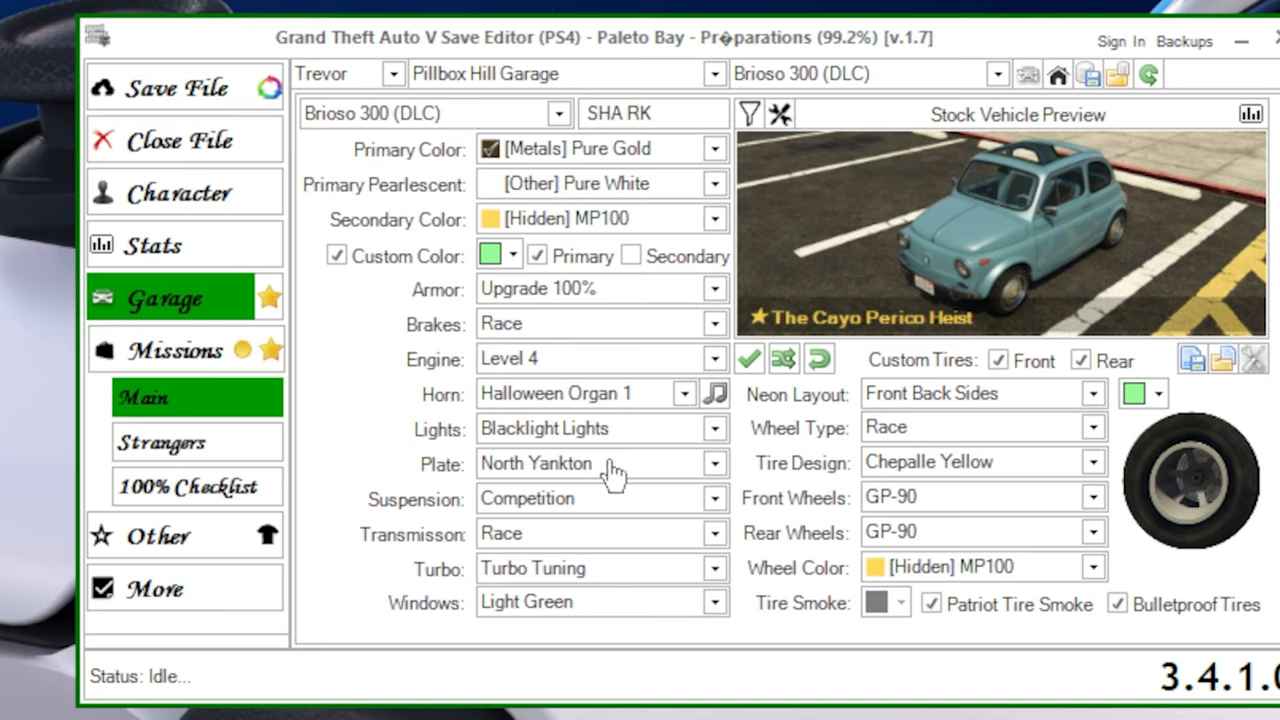
pyautogui.moveTo(930, 325)
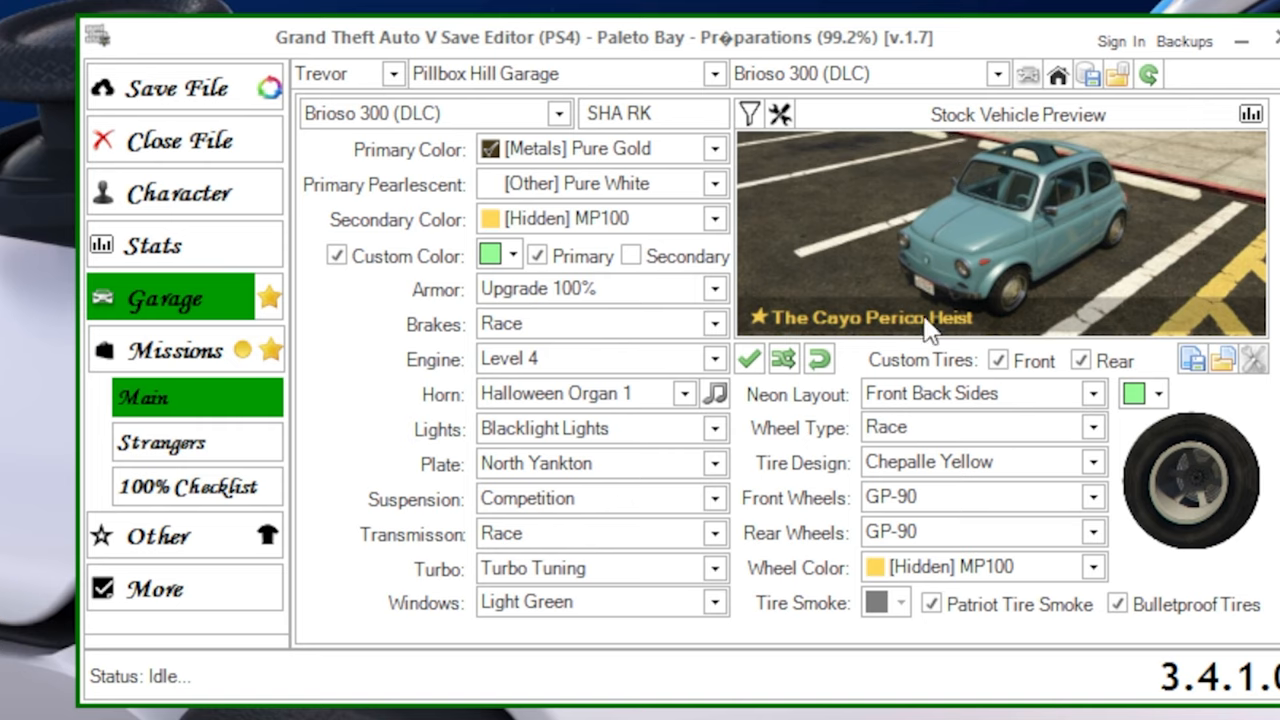
pyautogui.moveTo(1170, 350)
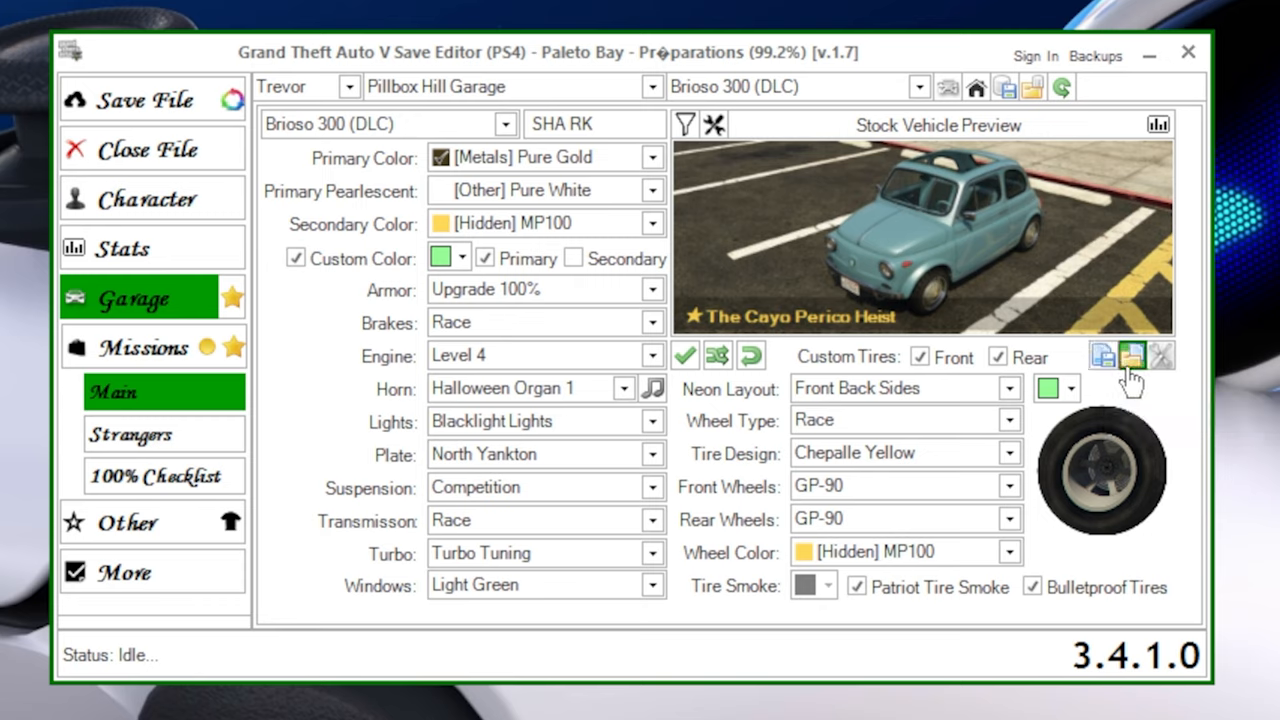
pyautogui.moveTo(1160, 356)
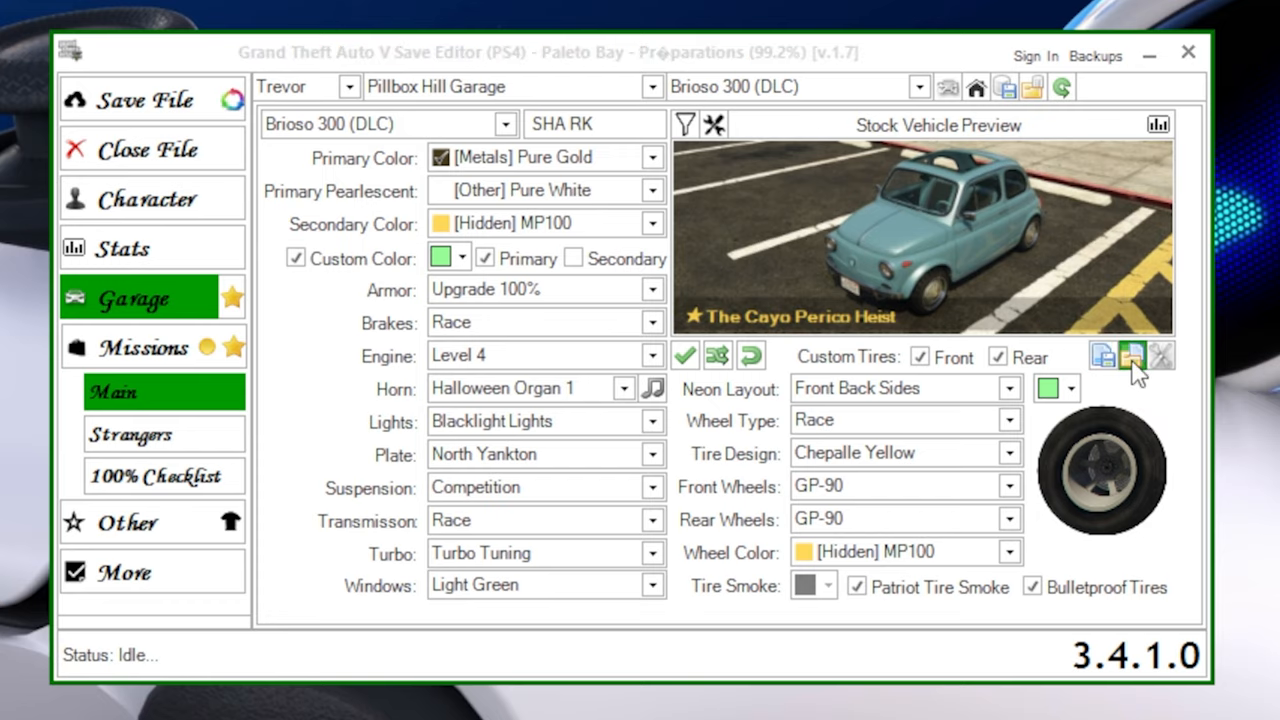
# Step: Import a Felon .GTAVV car file over Trevor's Brioso 300 and acknowledge the replacement
pyautogui.click(1124, 358)
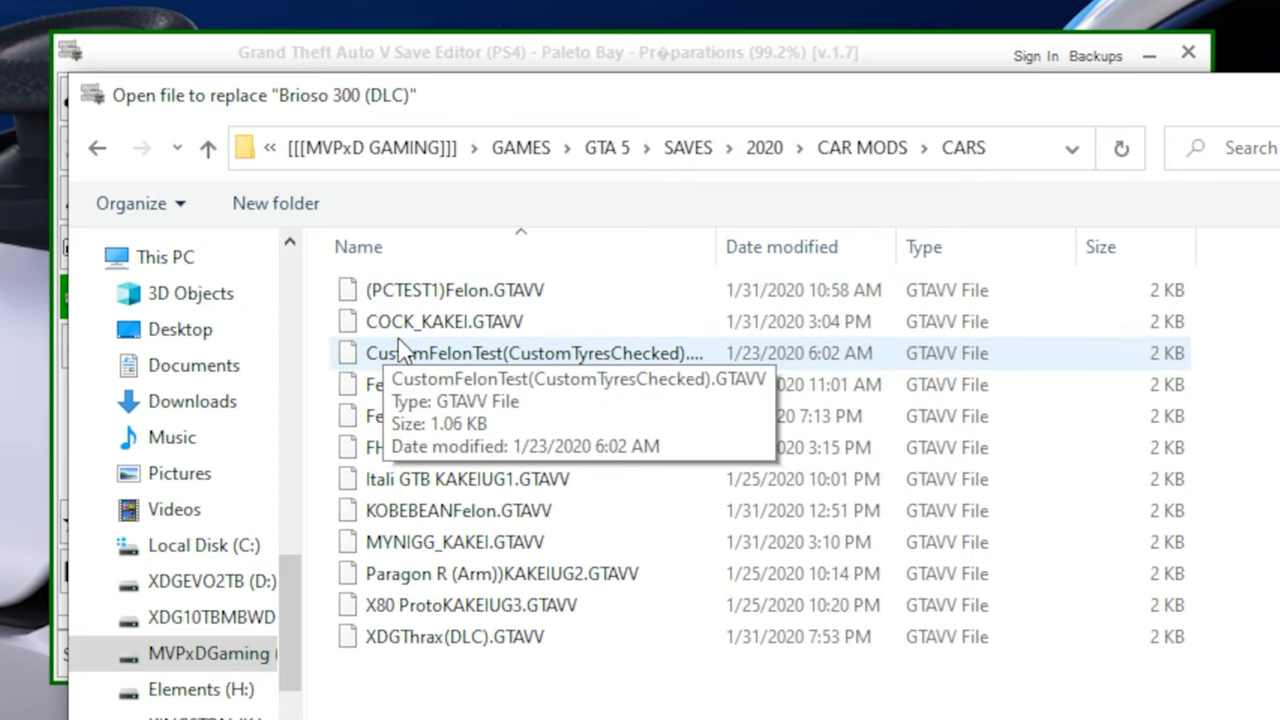
pyautogui.moveTo(542, 328)
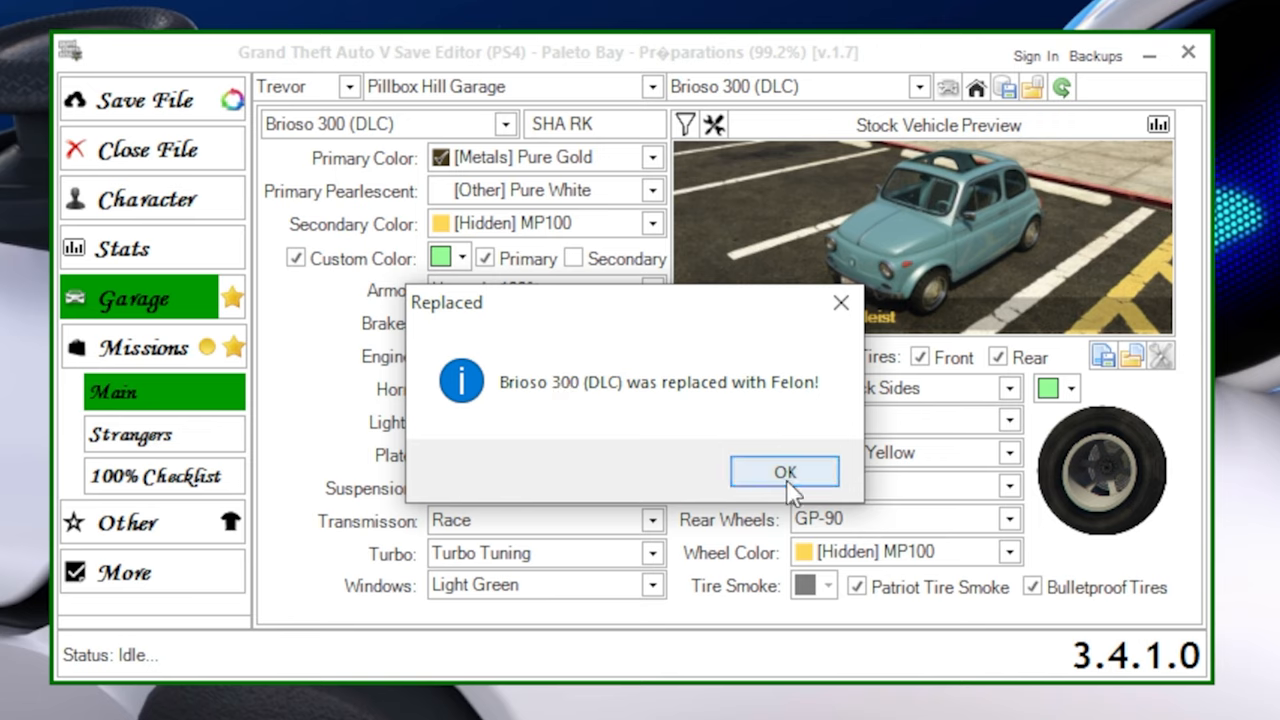
pyautogui.click(784, 471)
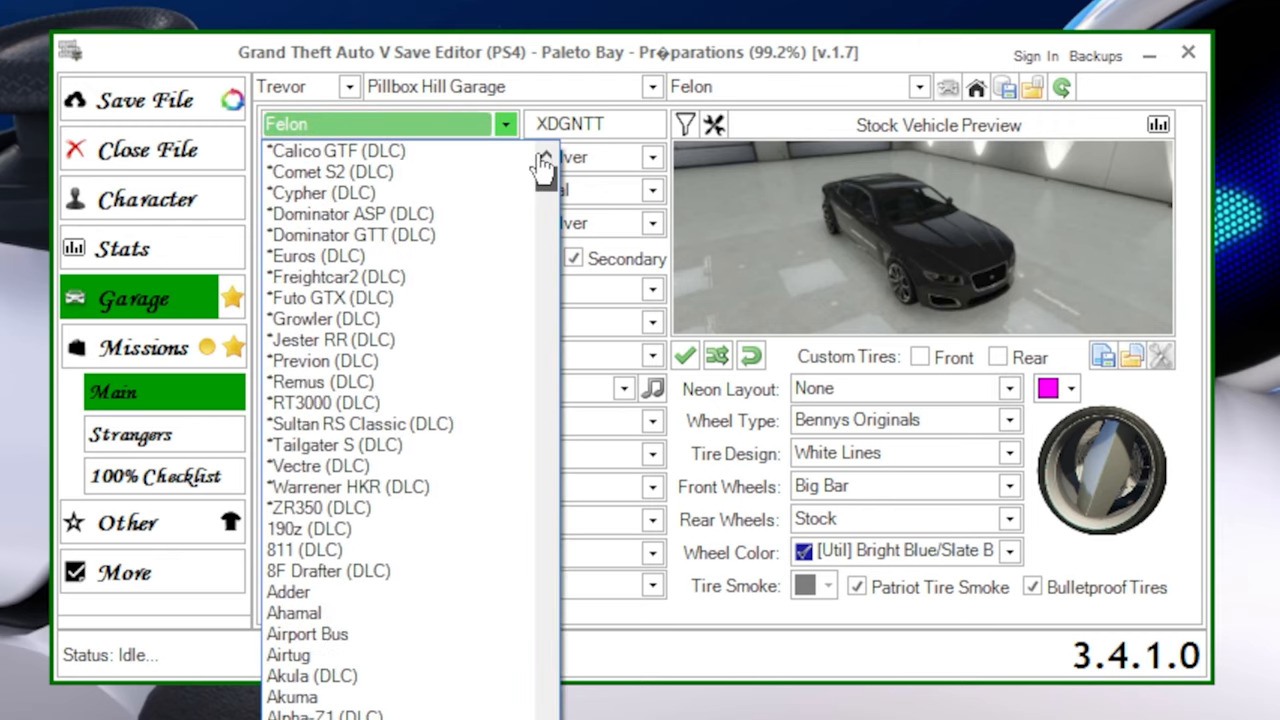
pyautogui.moveTo(356, 263)
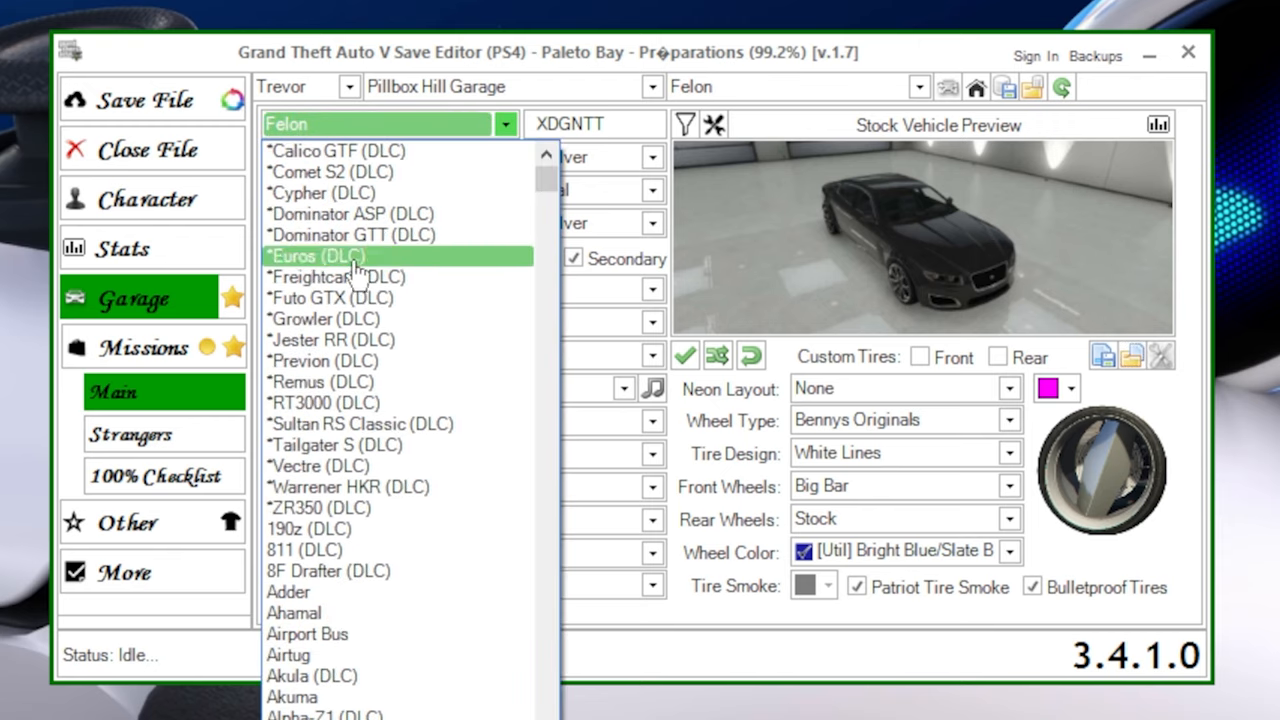
pyautogui.moveTo(332, 198)
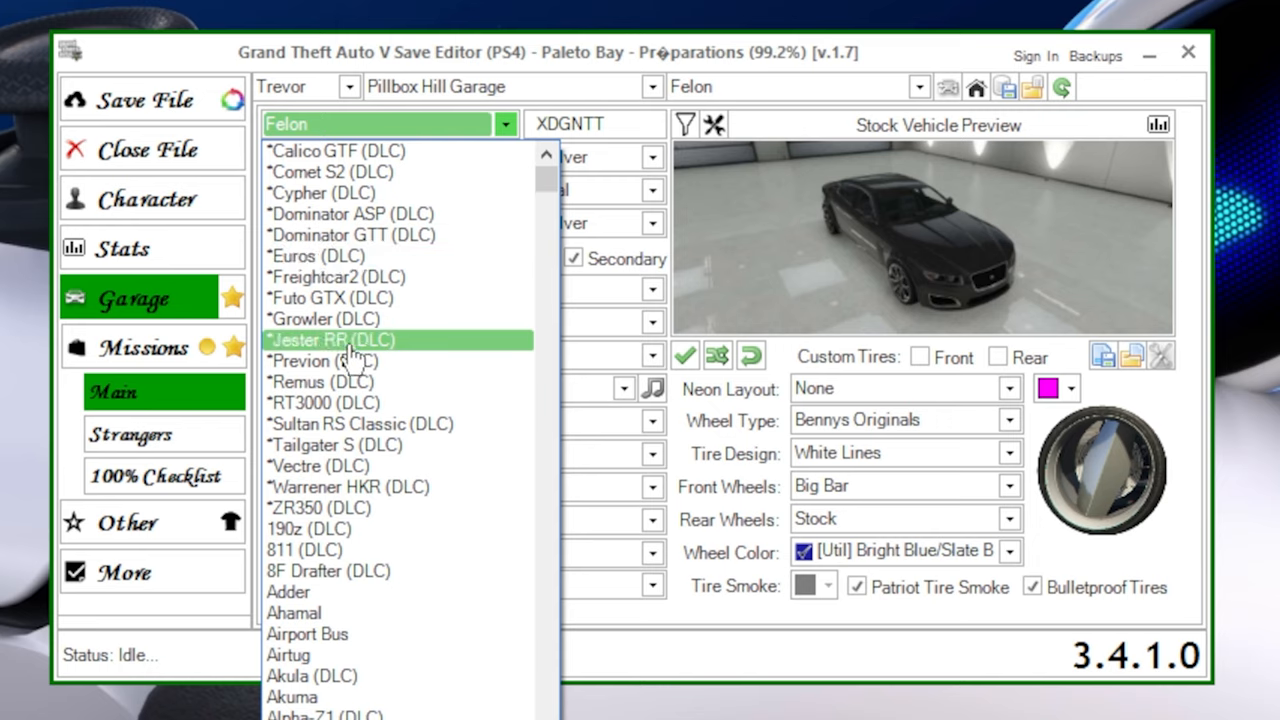
# Step: Change the car to Jester RR (DLC), dismiss the Tuner DLC notice, and set plate BY GTAX
pyautogui.click(334, 339)
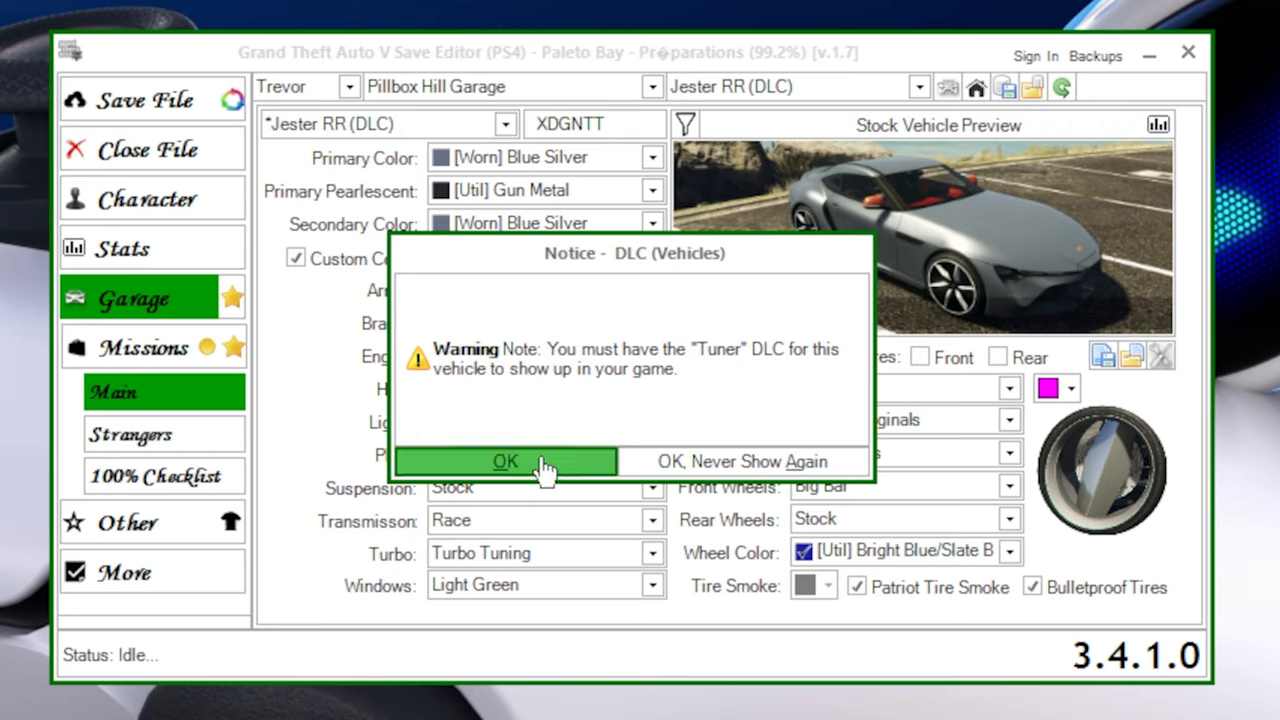
pyautogui.click(505, 461)
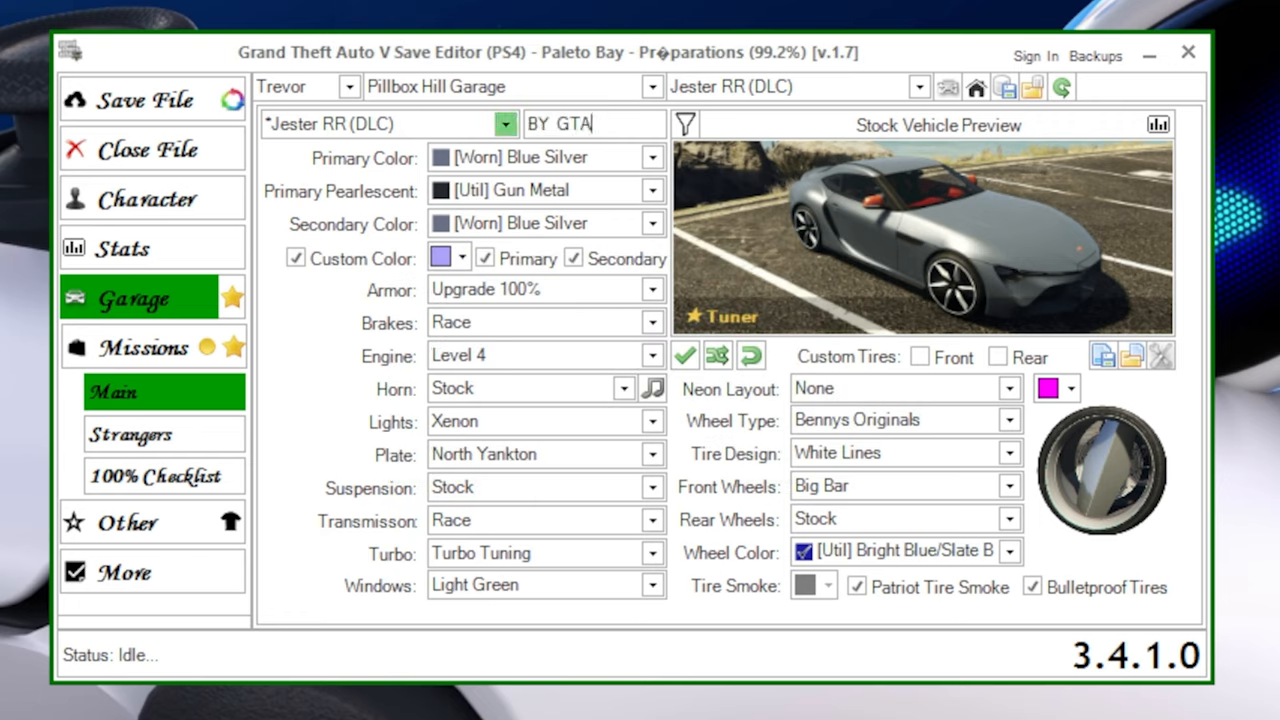
pyautogui.write('X')
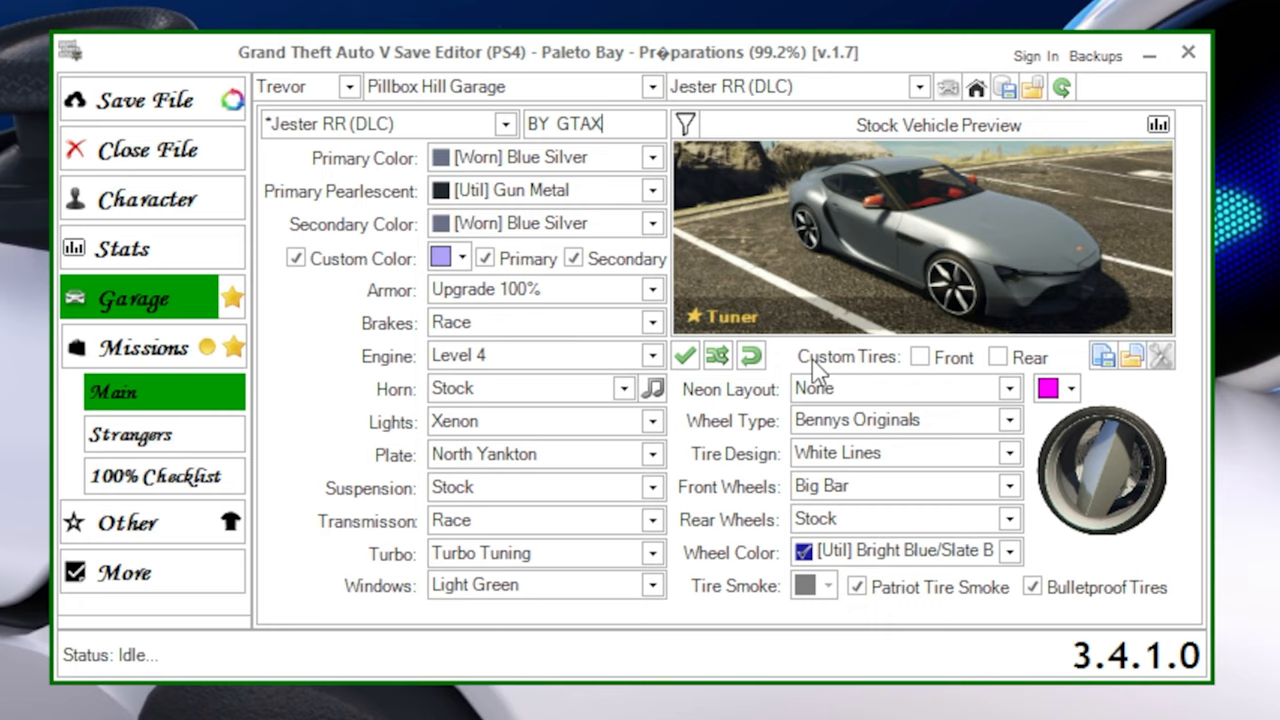
pyautogui.moveTo(395, 205)
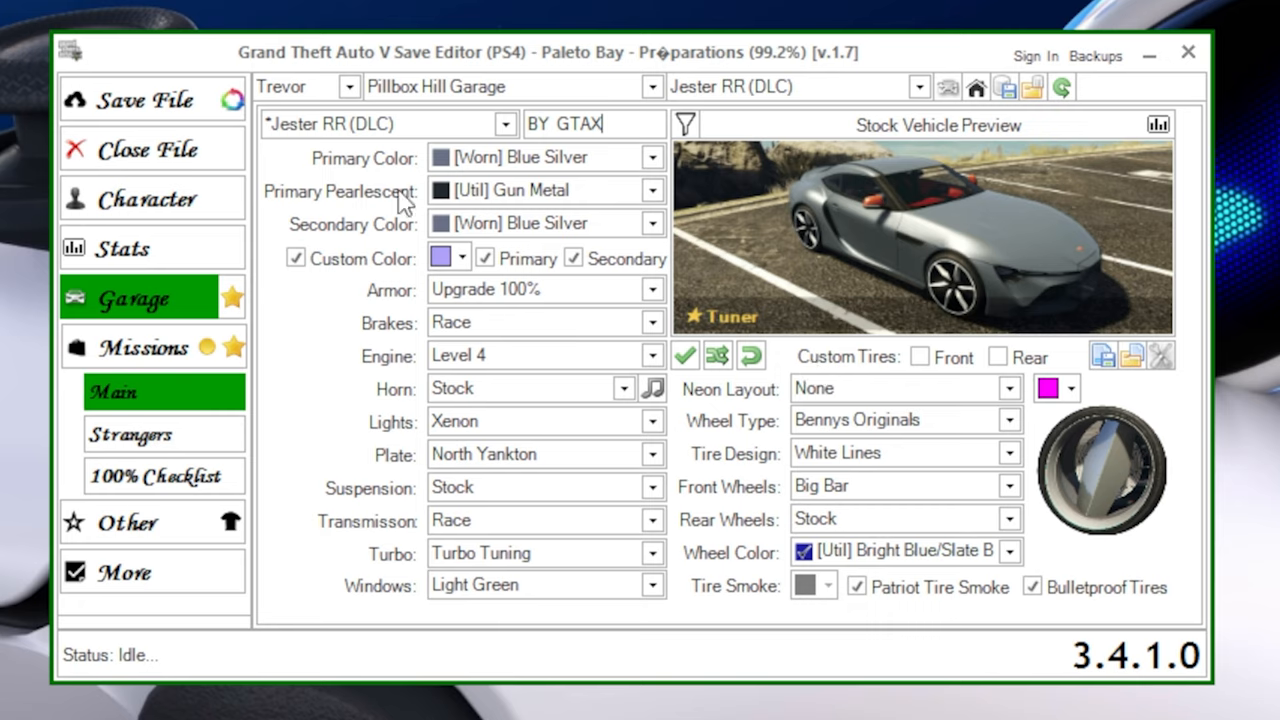
pyautogui.moveTo(1120, 270)
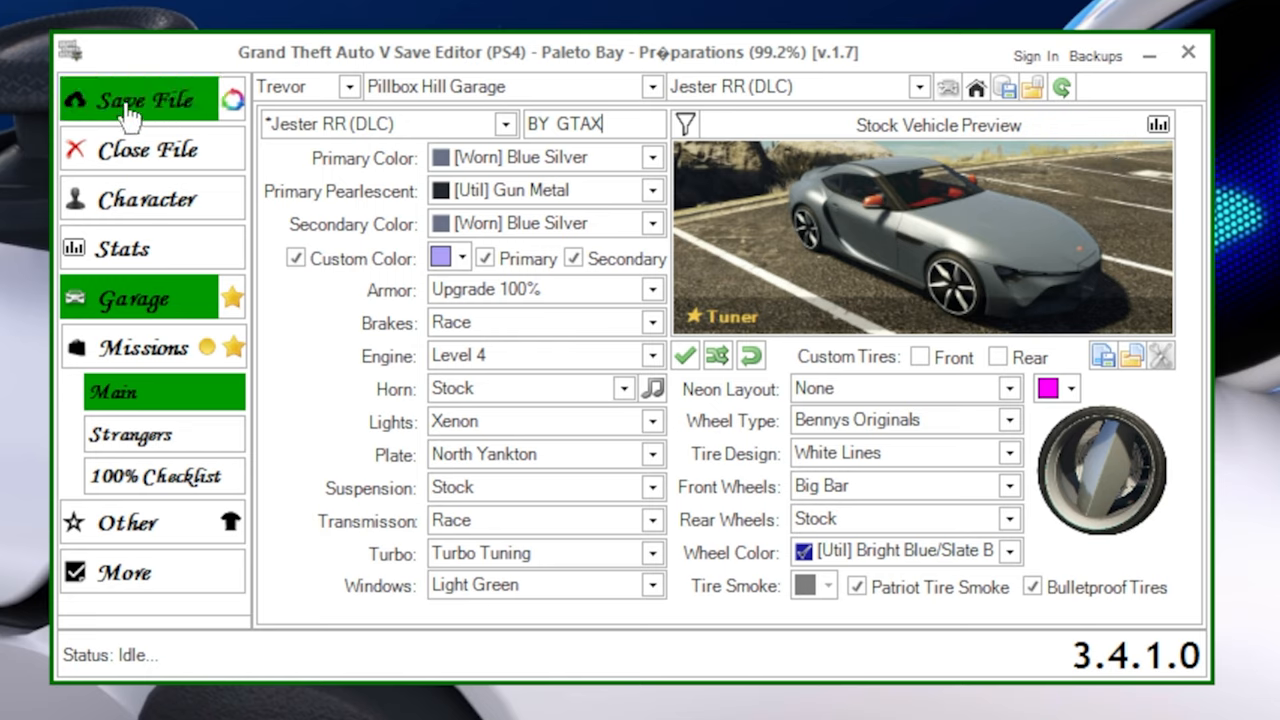
# Step: Save the edited game file and open the SGTA50001 save in Advanced Mode
pyautogui.click(140, 100)
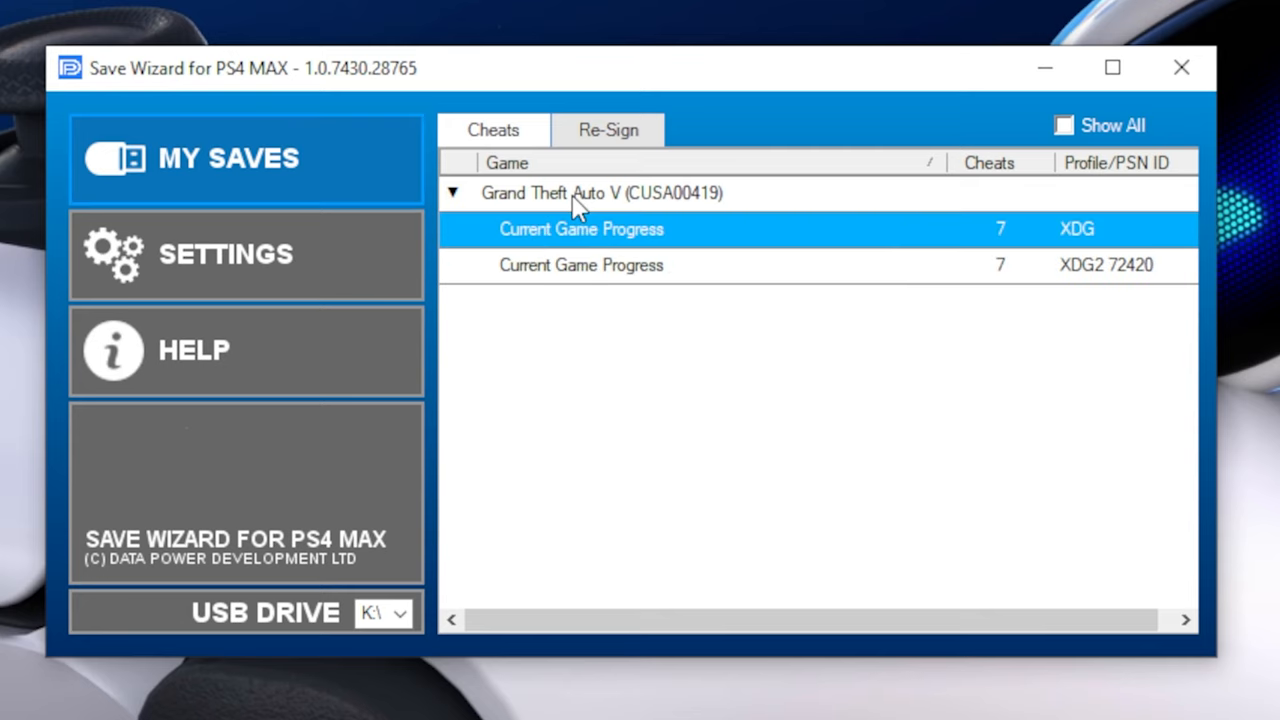
pyautogui.rightClick(581, 229)
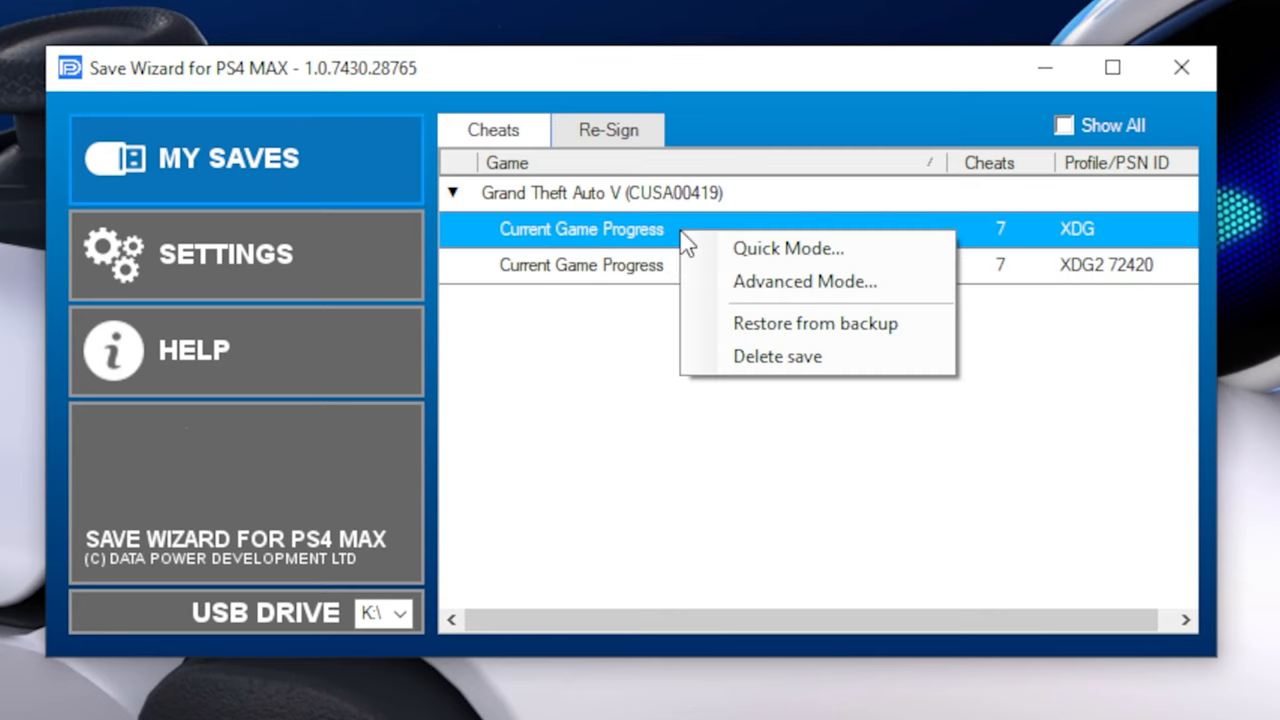
pyautogui.click(804, 281)
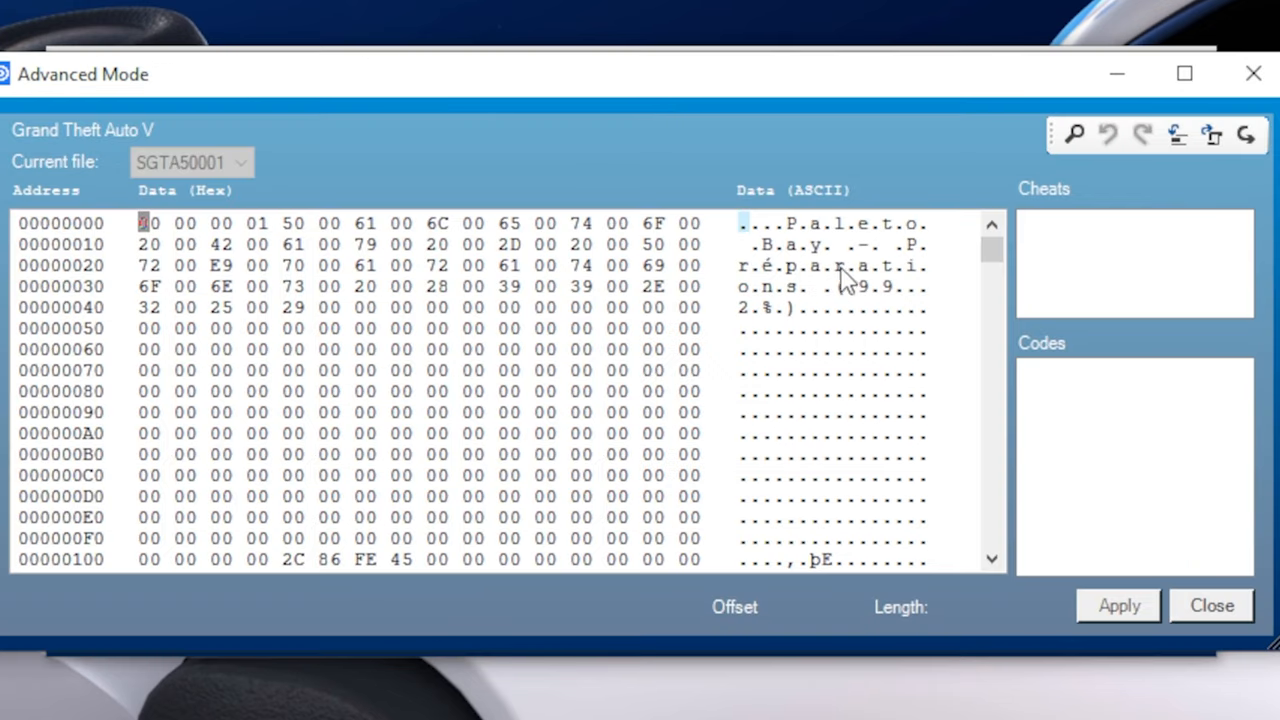
pyautogui.moveTo(393, 272)
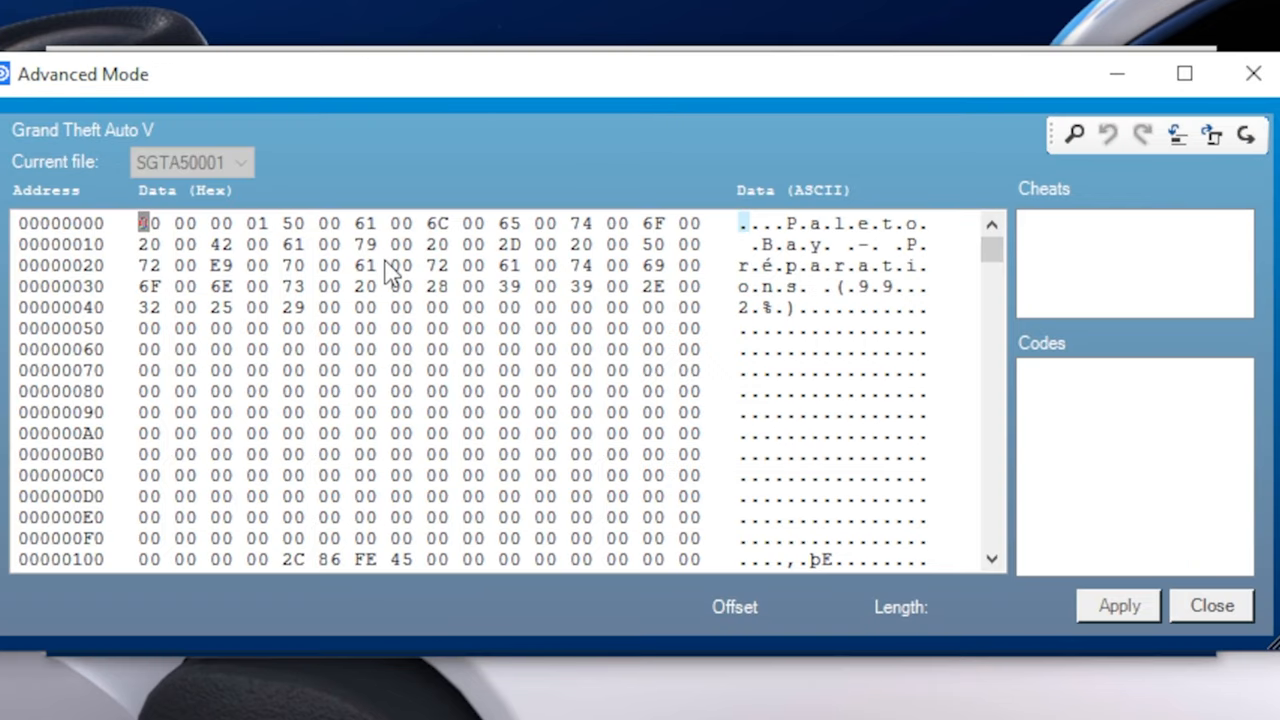
pyautogui.moveTo(530, 345)
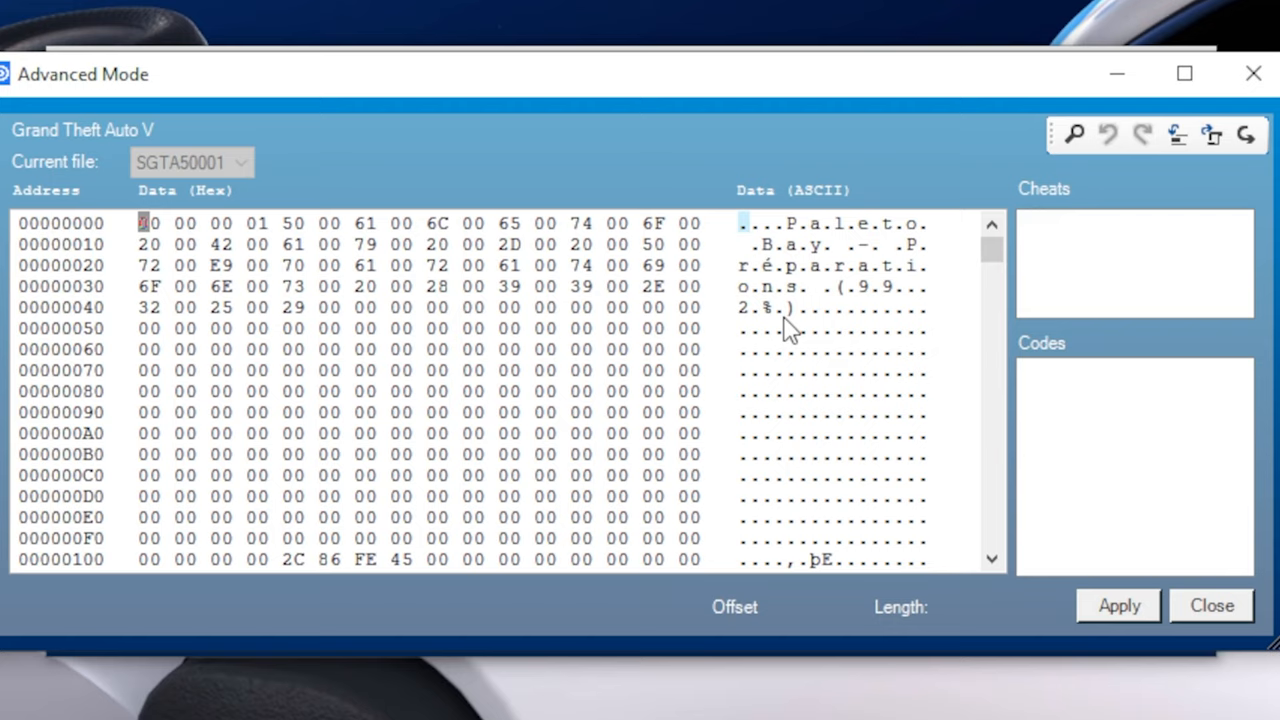
# Step: Review the save's hex data, then apply and close the raw data editor
pyautogui.click(1119, 606)
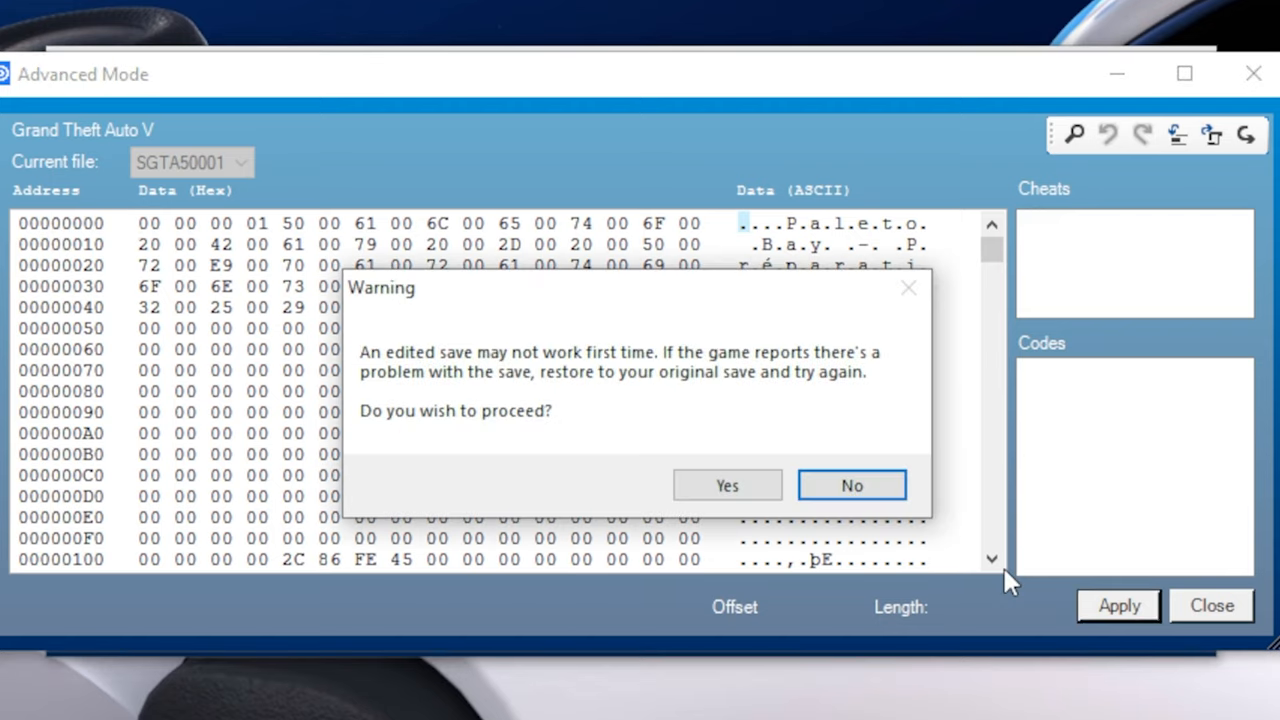
pyautogui.click(727, 484)
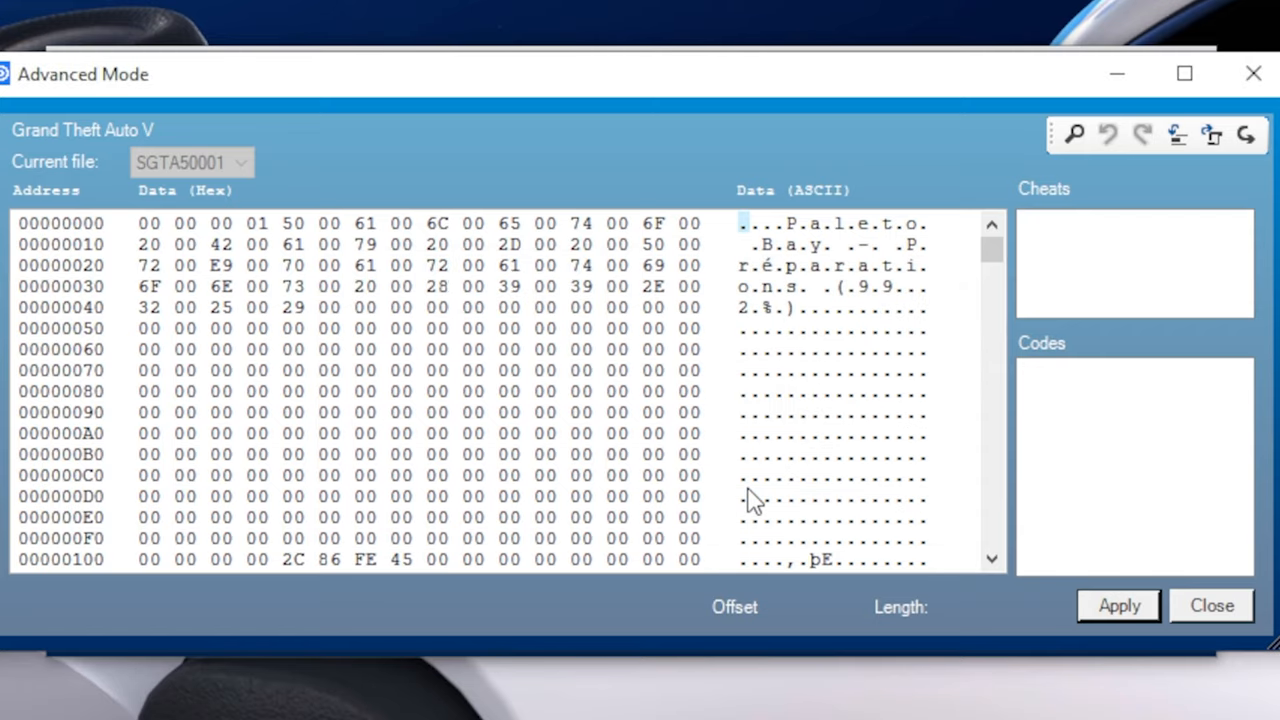
pyautogui.click(1118, 605)
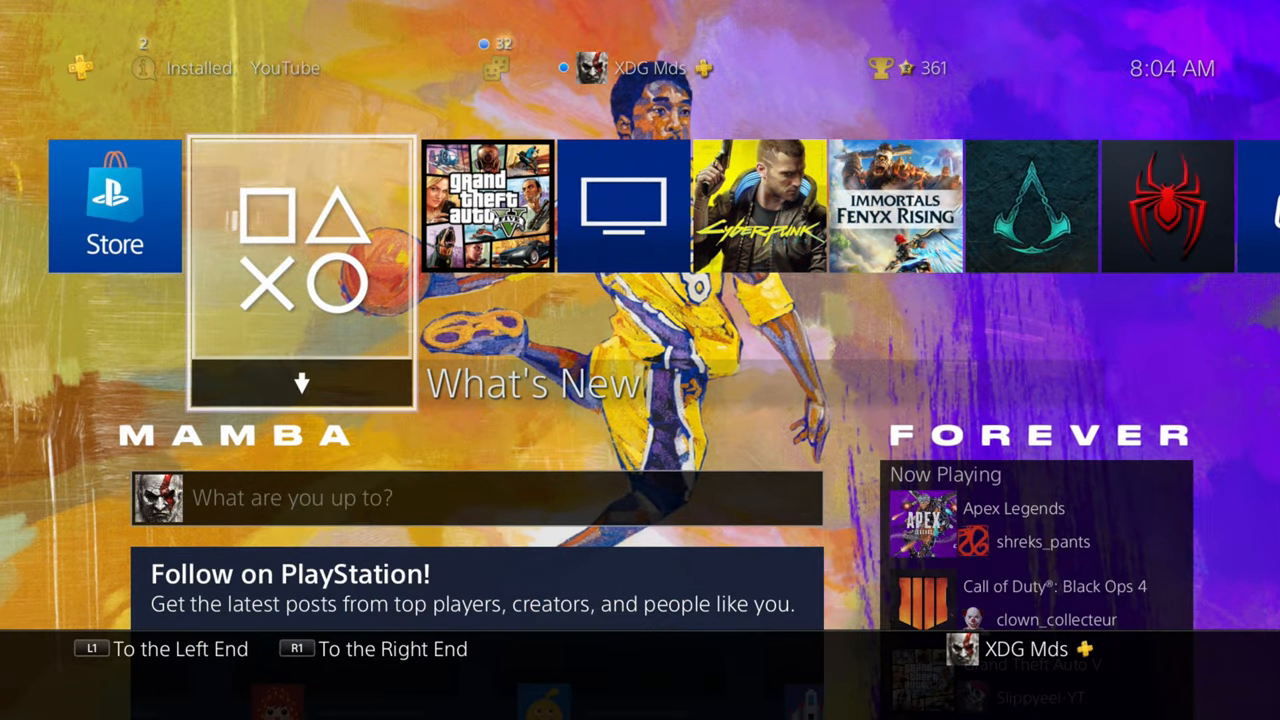
# Step: Copy the Grand Theft Auto V save from USB to system storage
pyautogui.click(300, 265)
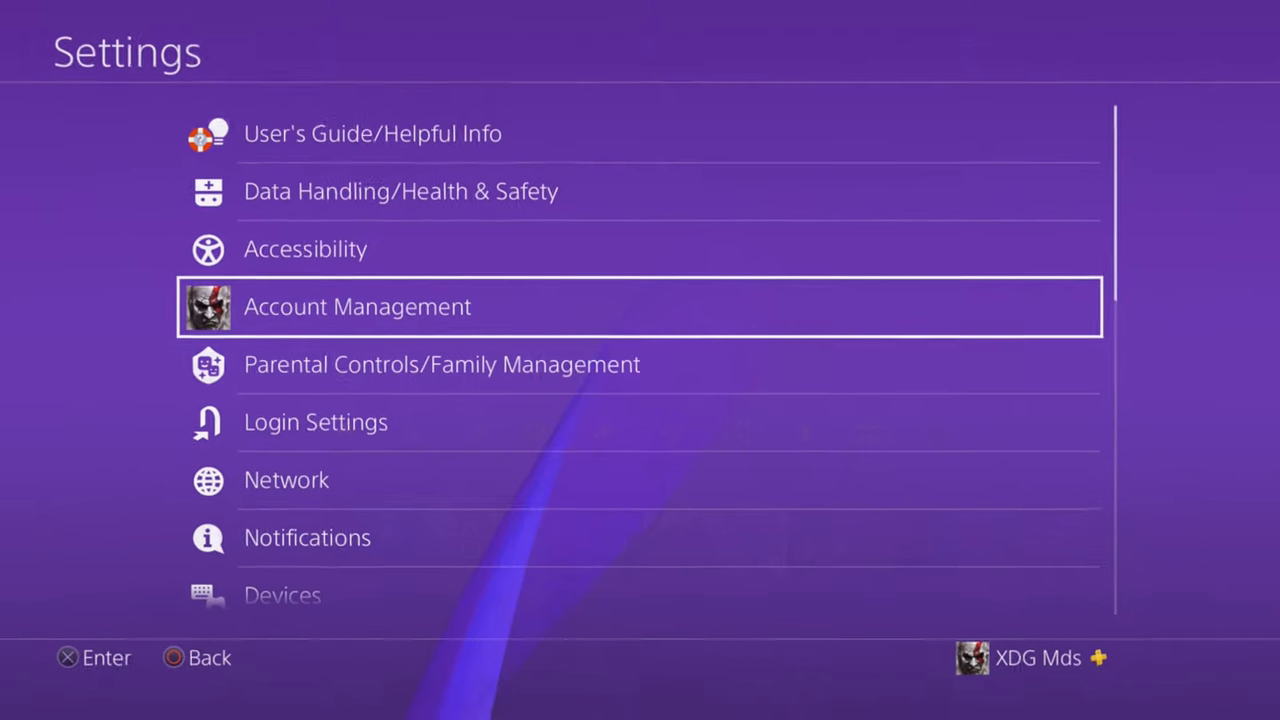
pyautogui.scroll(-3)
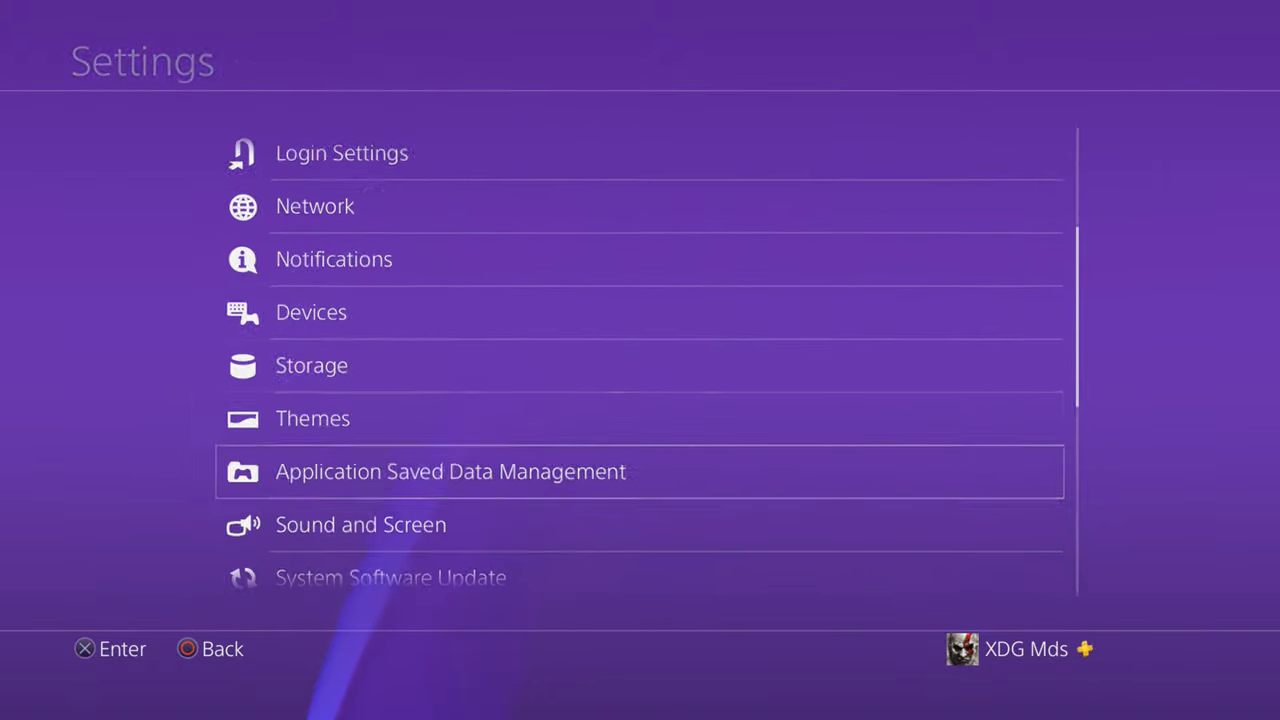
pyautogui.click(448, 471)
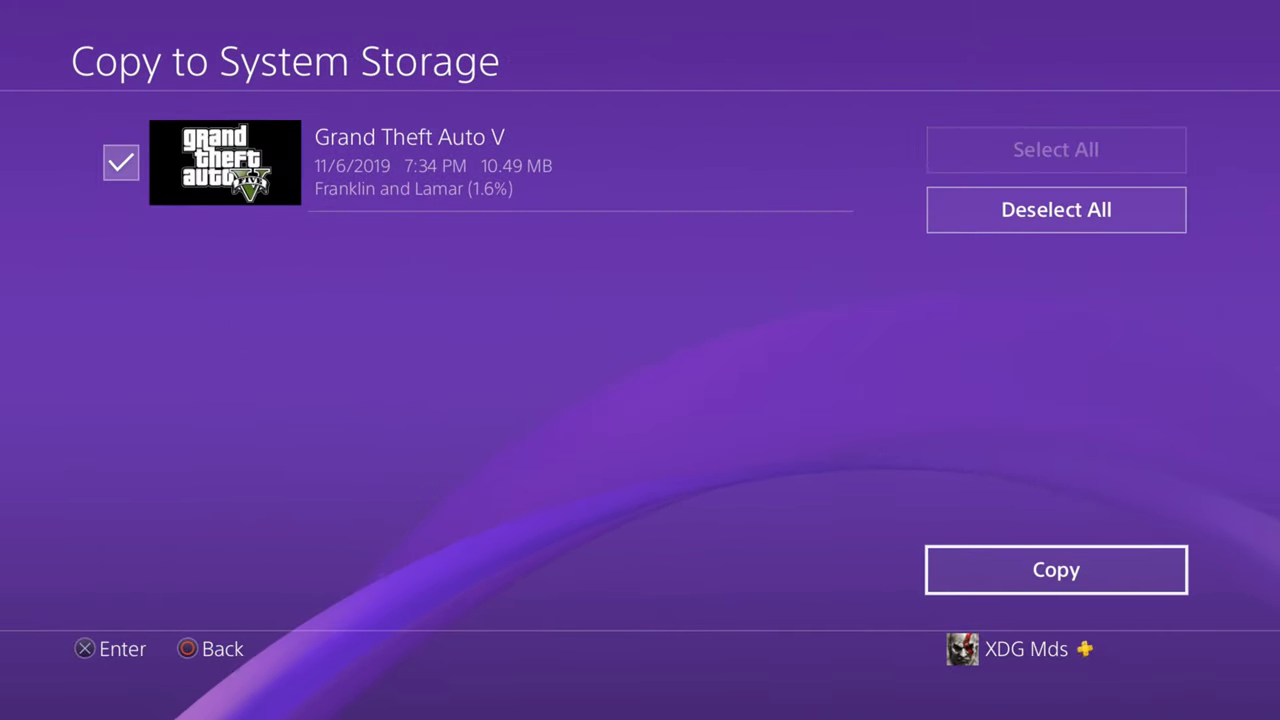
pyautogui.click(1056, 569)
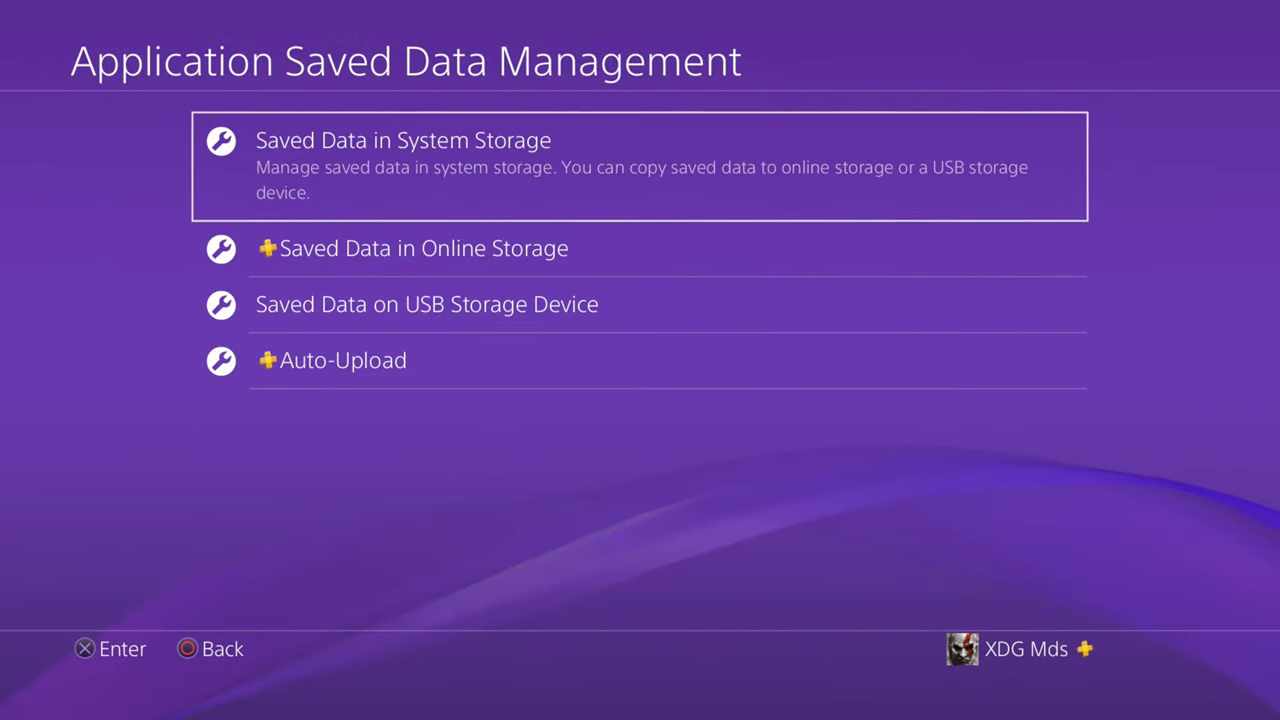
# Step: Confirm the GTA V save appears in the system storage deletion list, then return to Settings
pyautogui.click(402, 140)
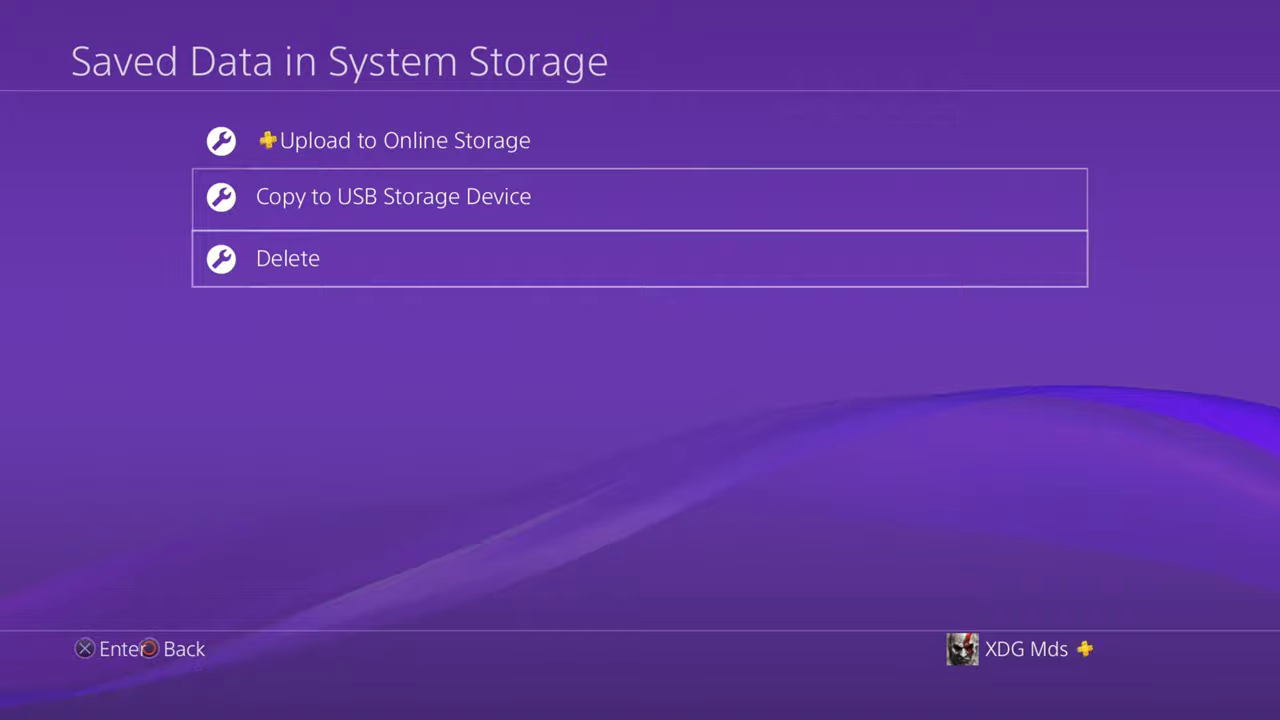
pyautogui.click(287, 258)
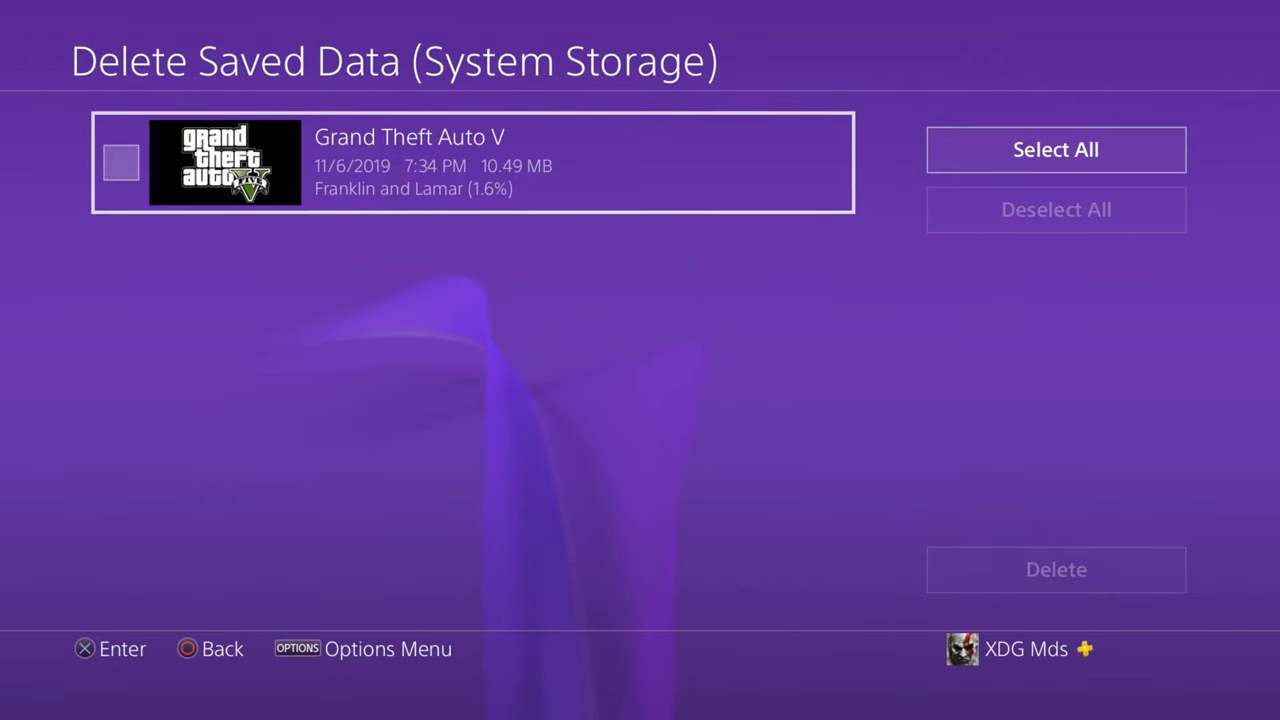
pyautogui.click(214, 649)
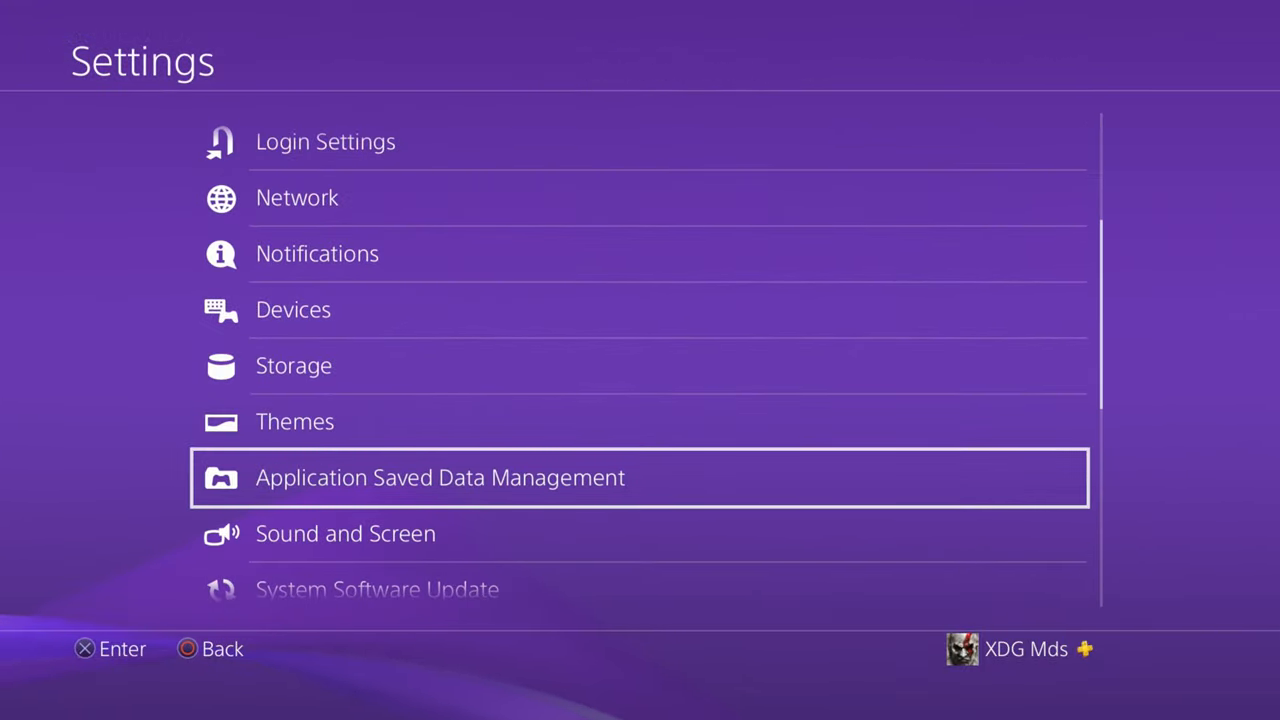
# Step: Rerun internet connection setup with a manual MTU of 615 and save it
pyautogui.click(297, 197)
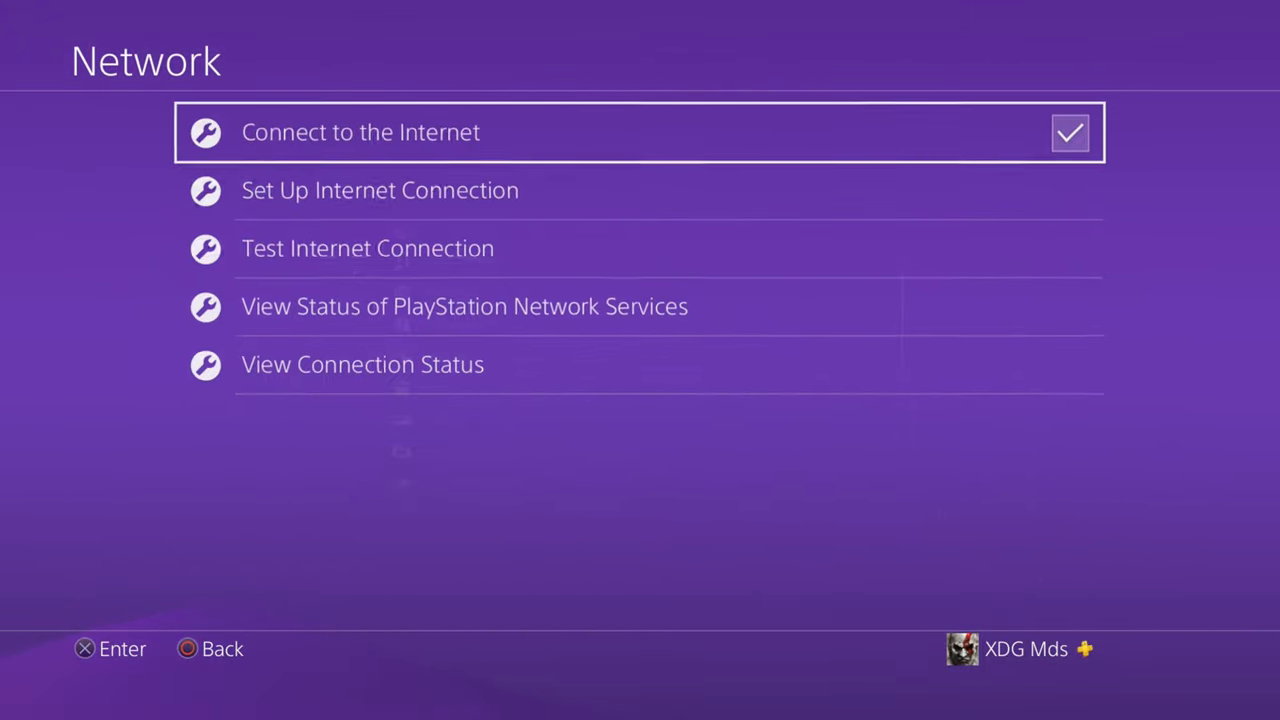
pyautogui.click(379, 190)
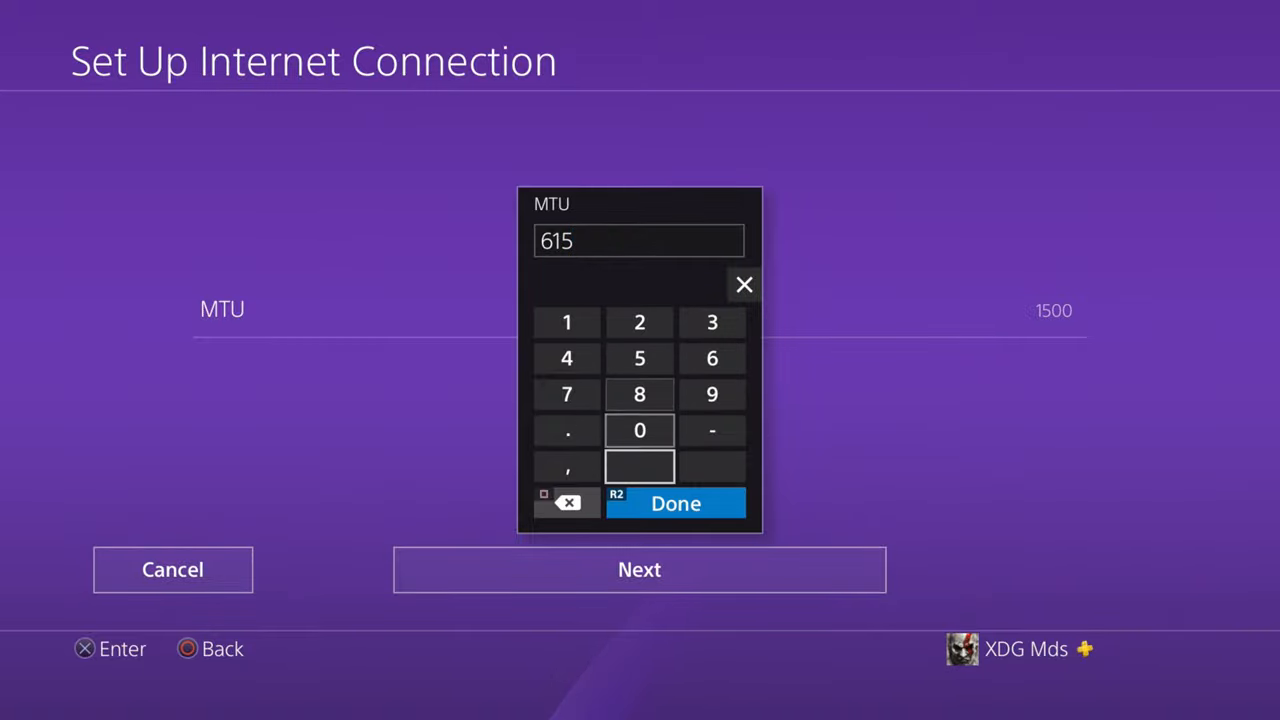
pyautogui.click(675, 503)
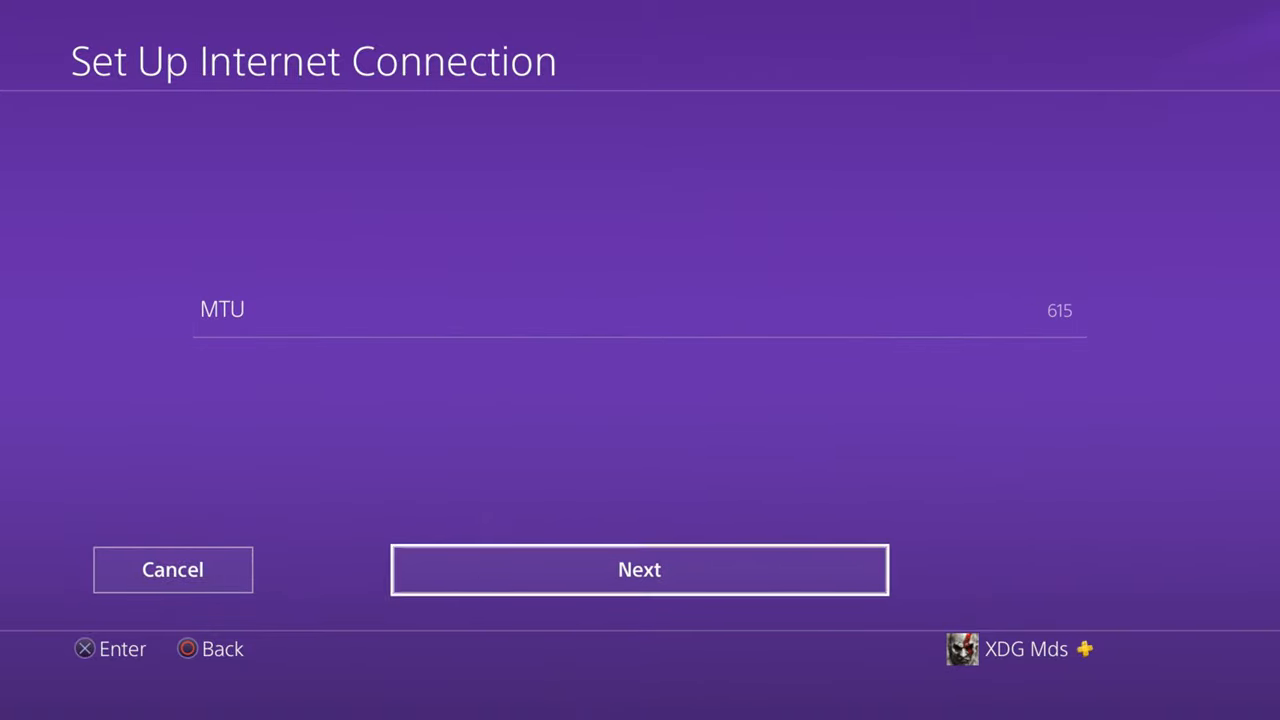
pyautogui.click(639, 570)
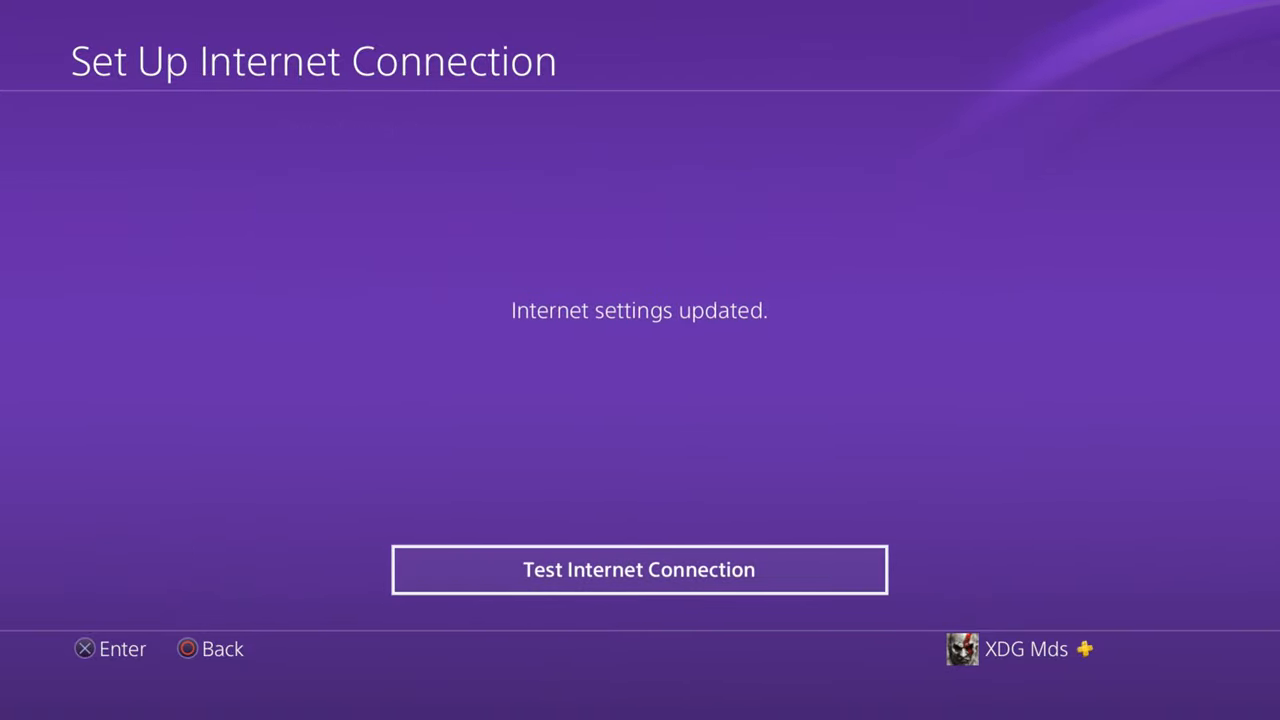
pyautogui.click(639, 570)
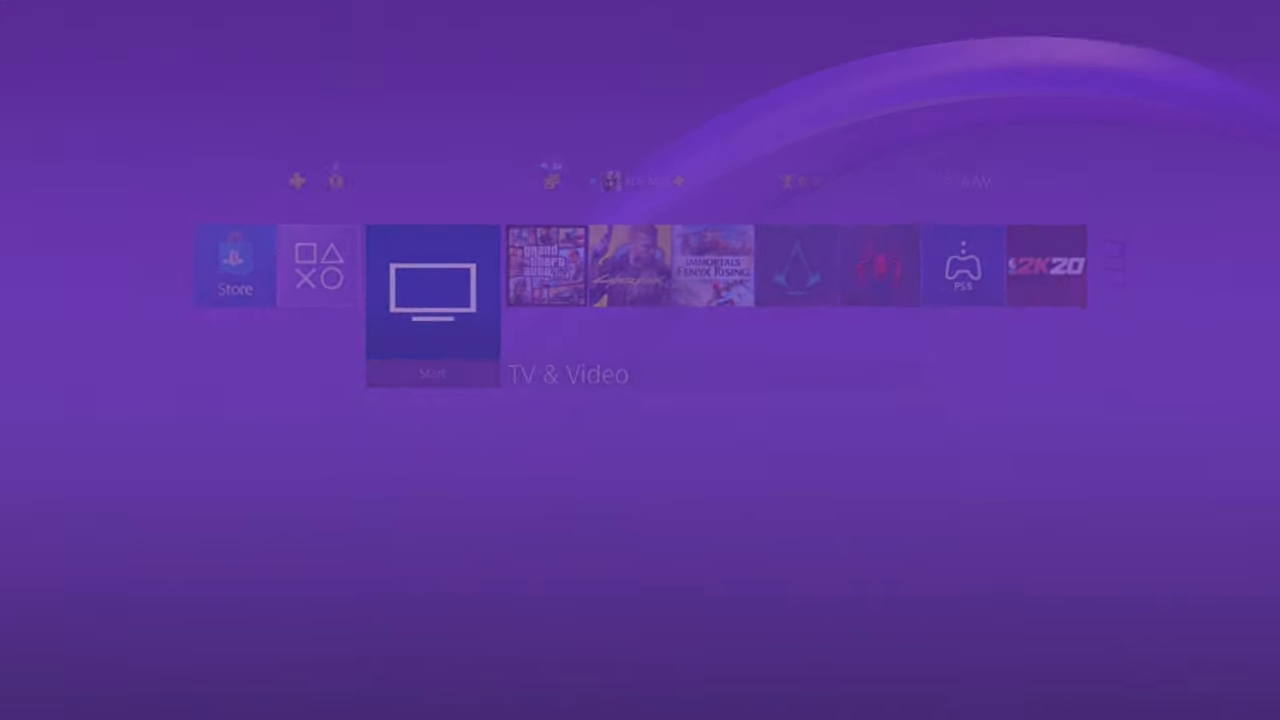
# Step: Quit the running Grand Theft Auto V application and relaunch it from the home screen
pyautogui.click(422, 290)
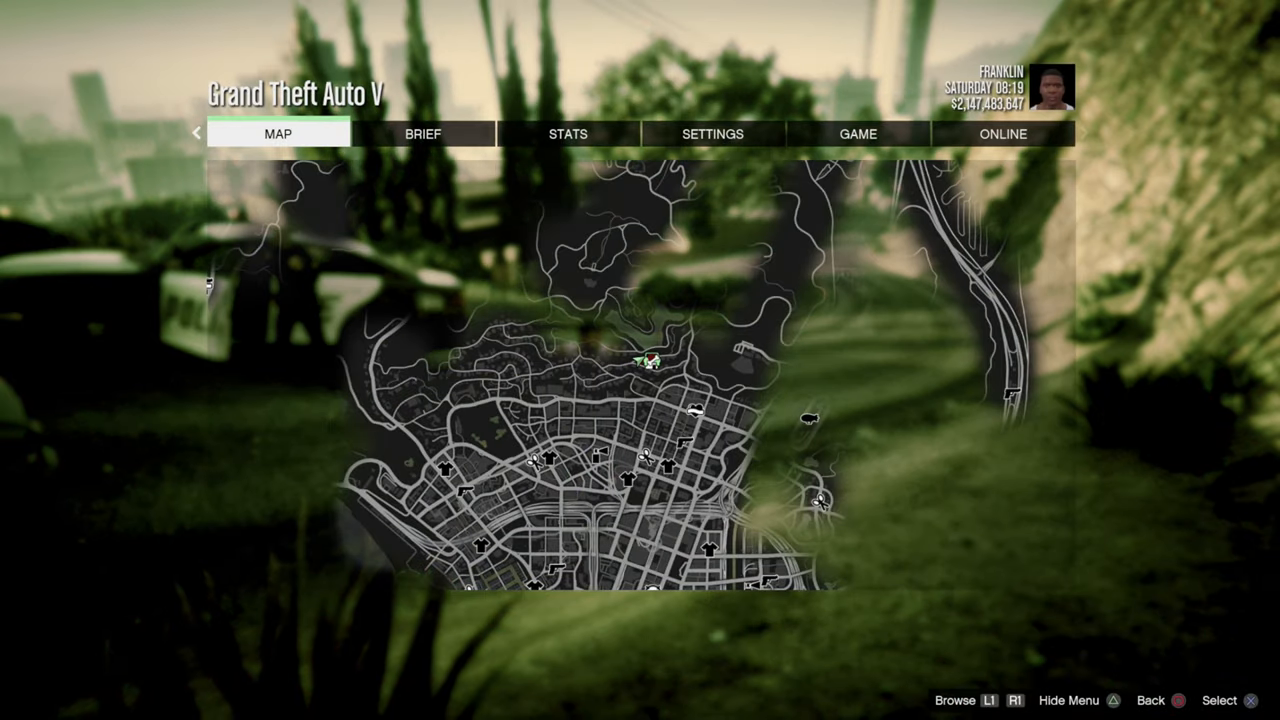
pyautogui.click(1004, 134)
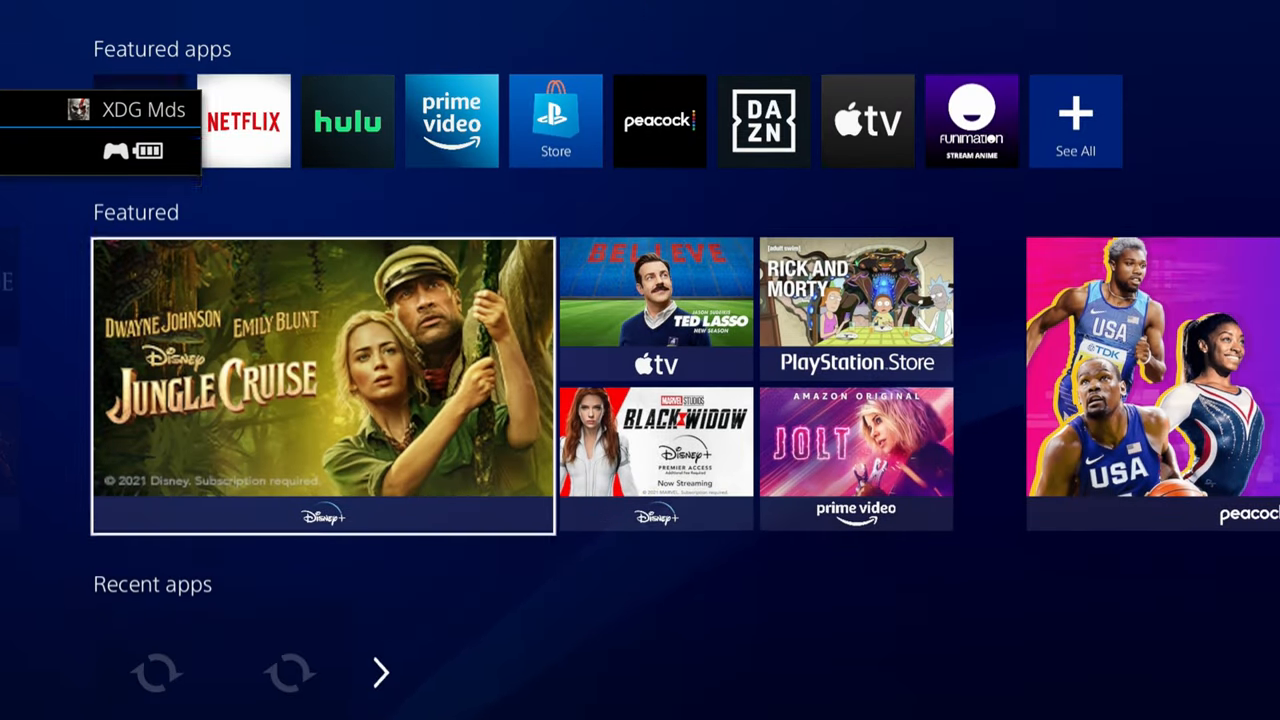
pyautogui.scroll(-3)
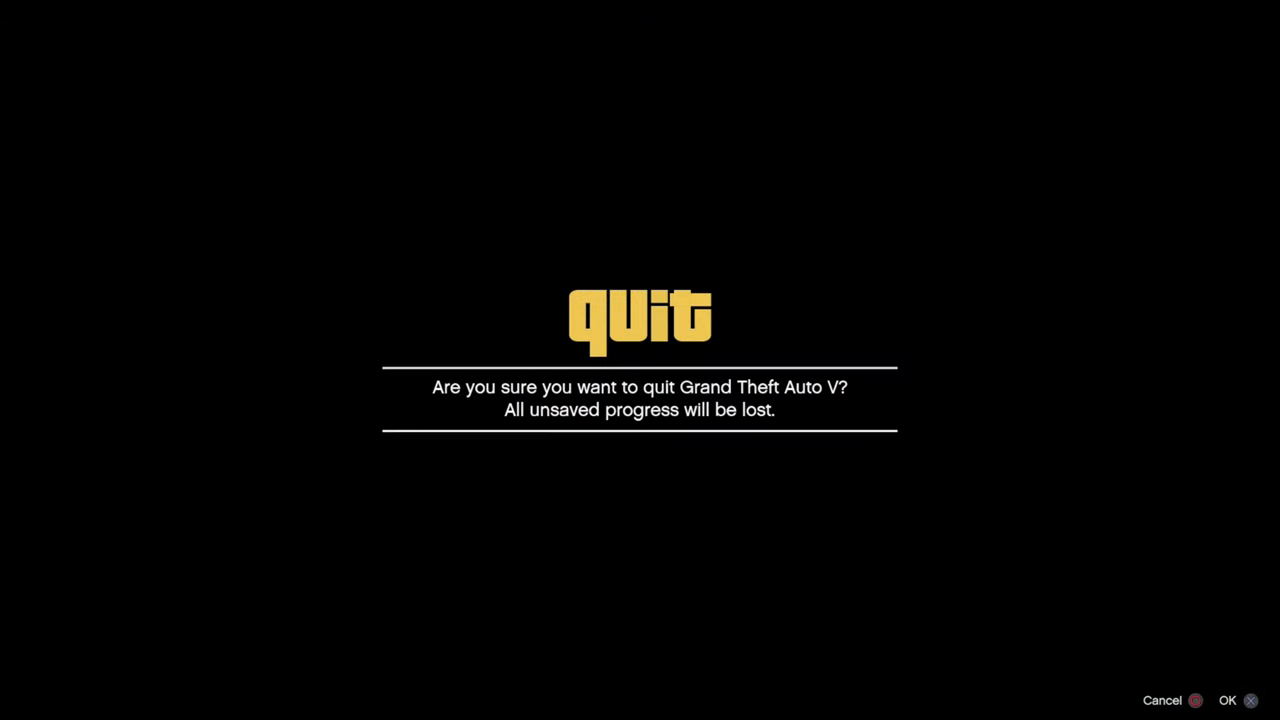
pyautogui.click(1227, 700)
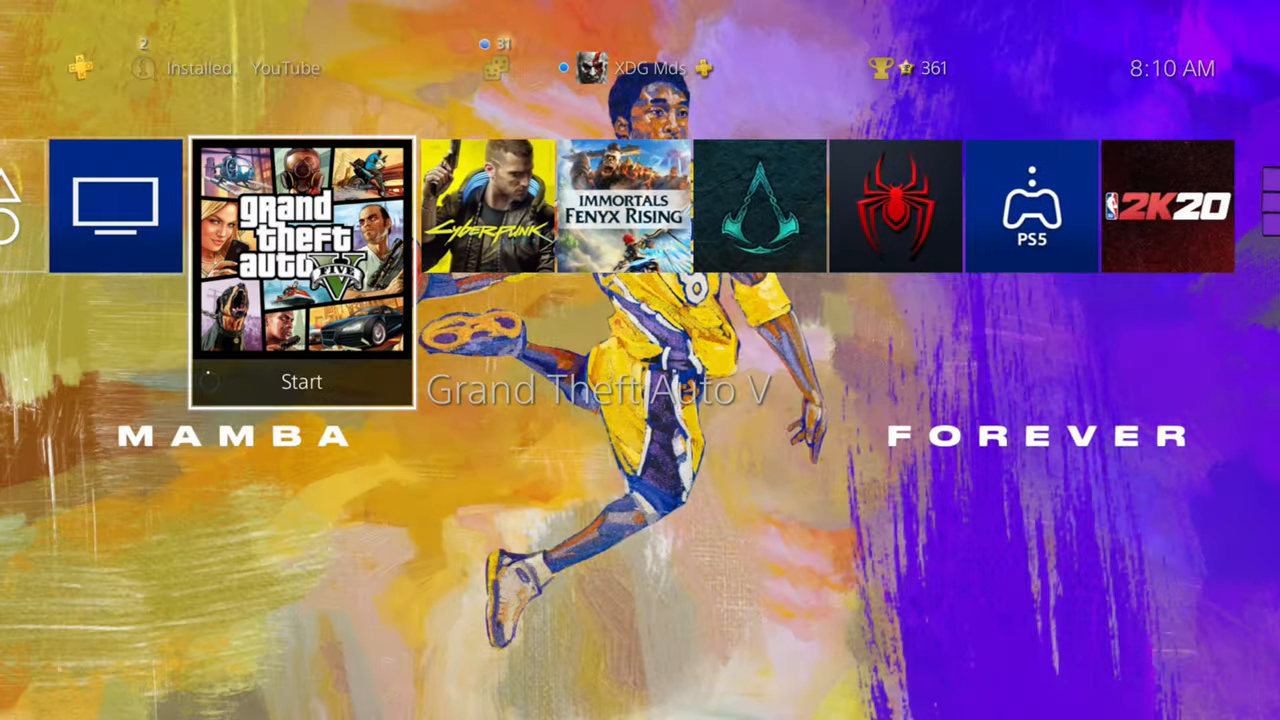
pyautogui.click(300, 384)
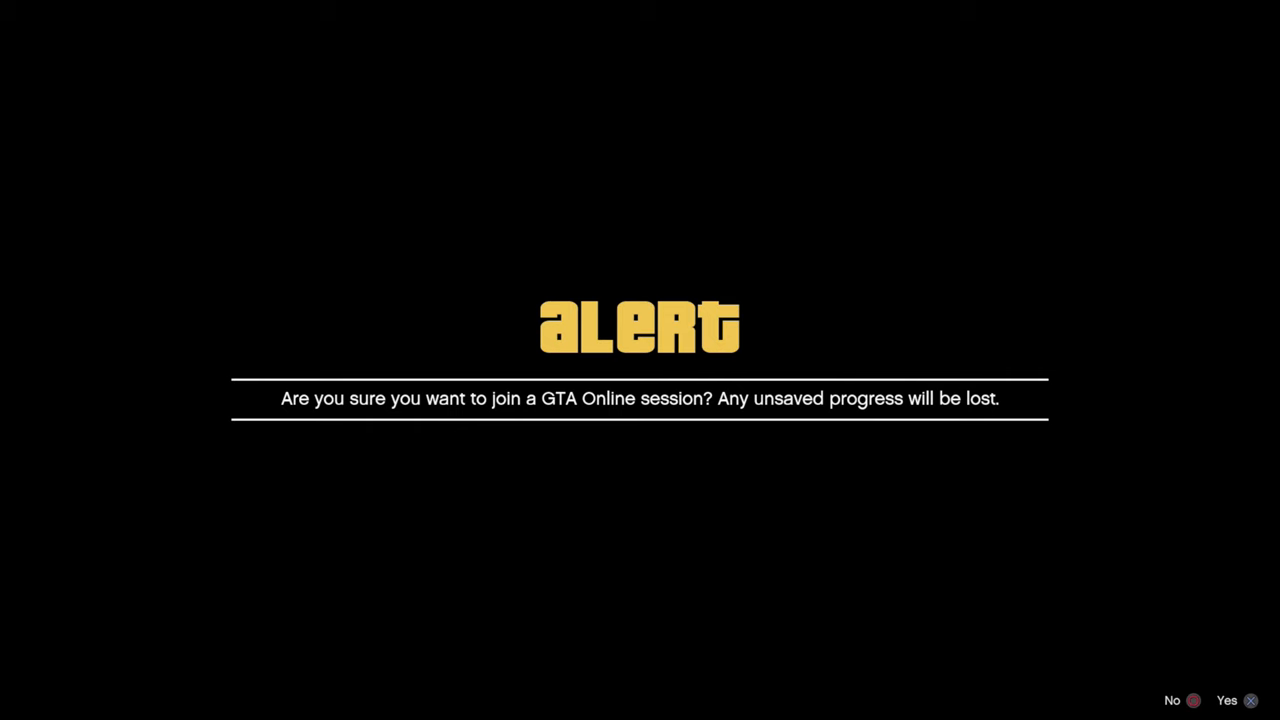
# Step: Accept both GTA Online session alerts so the game loads into story mode on Mount Gordo
pyautogui.click(1249, 699)
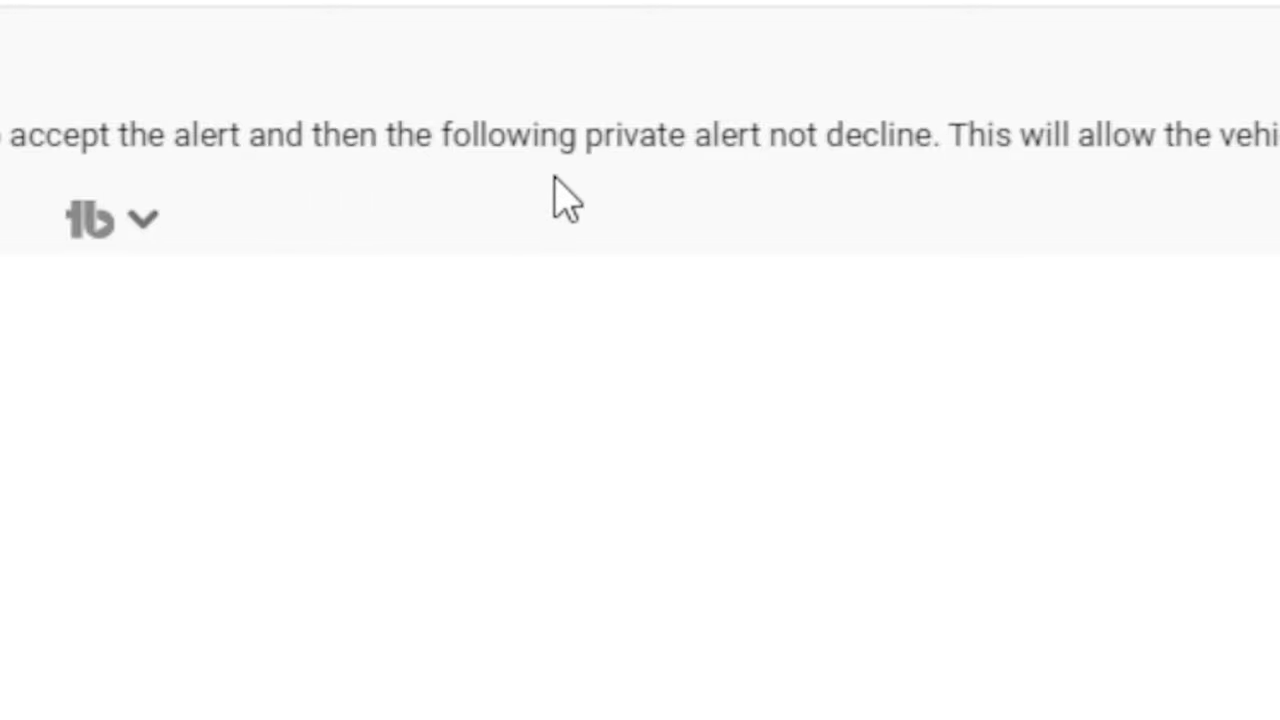
pyautogui.moveTo(1005, 190)
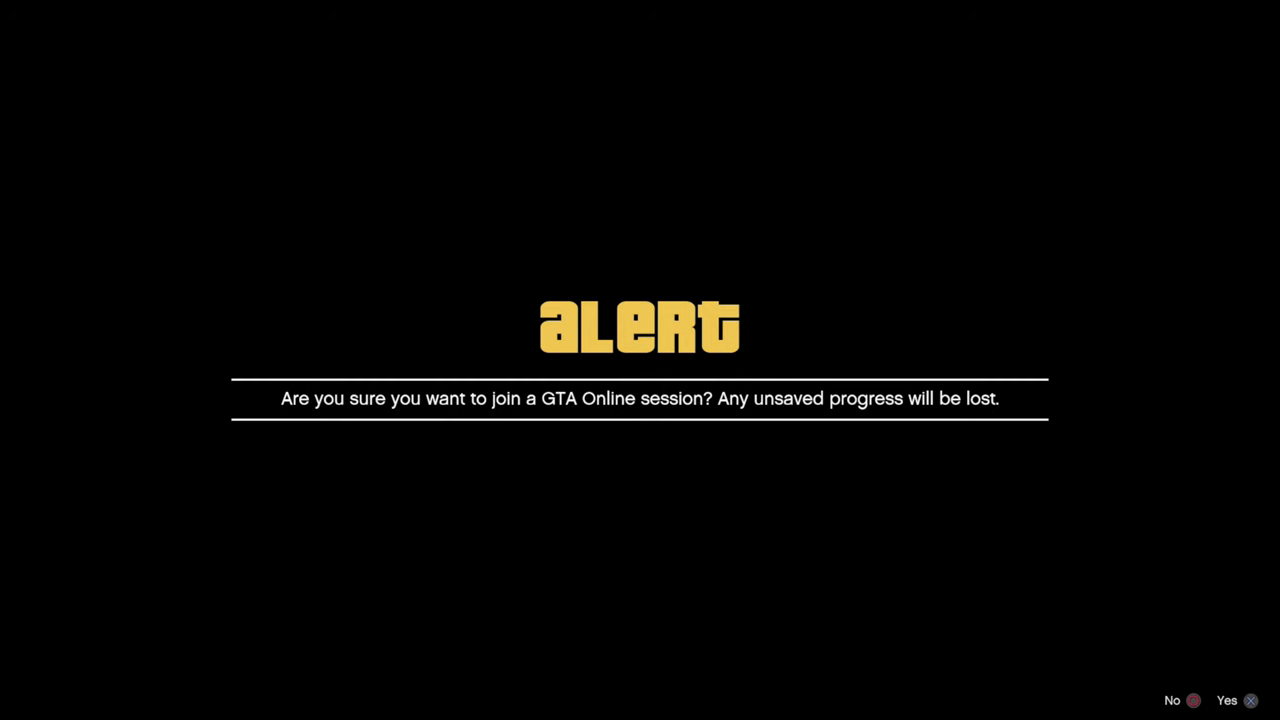
pyautogui.click(1250, 698)
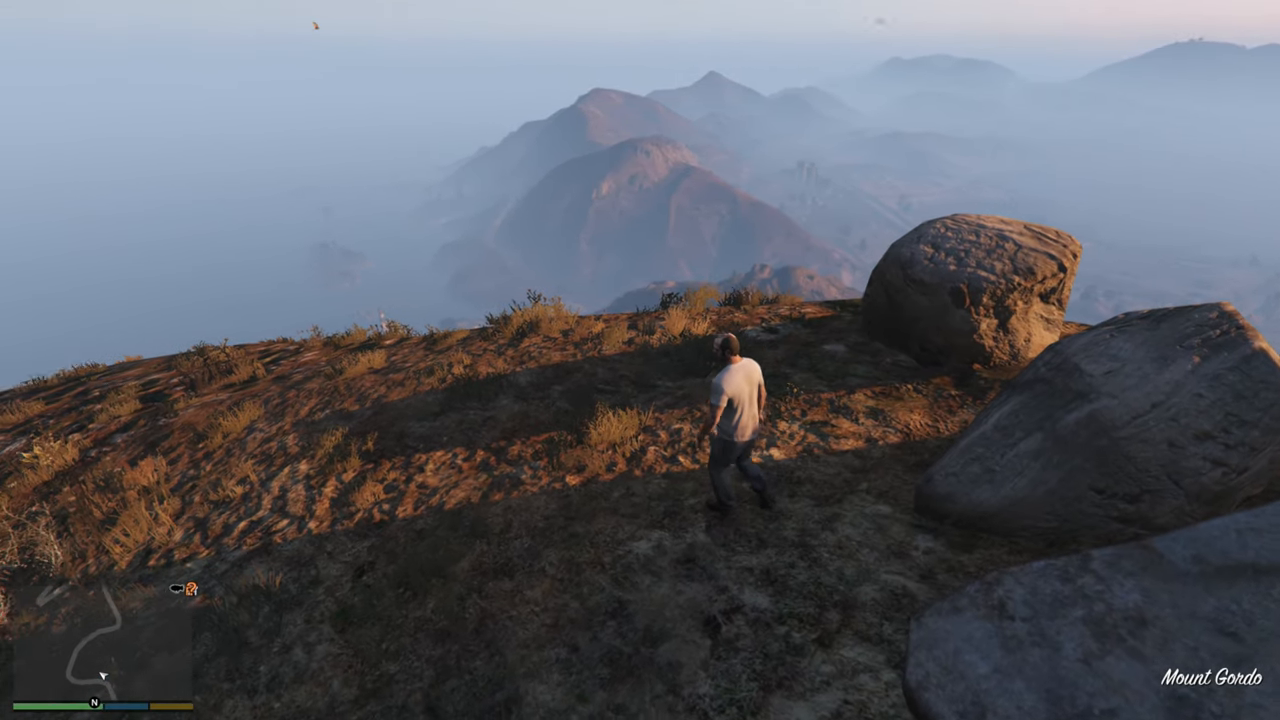
# Step: Start Director Mode from the Interaction Menu and confirm the alert
pyautogui.press('M')
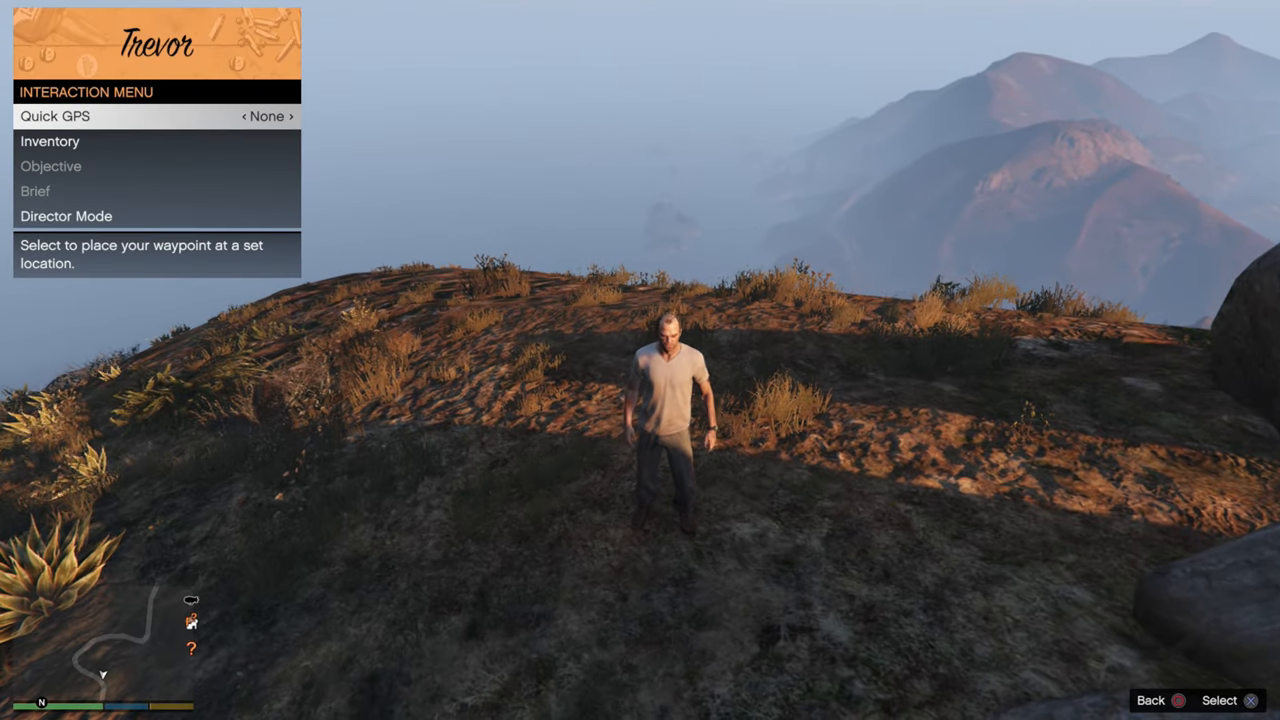
pyautogui.click(73, 215)
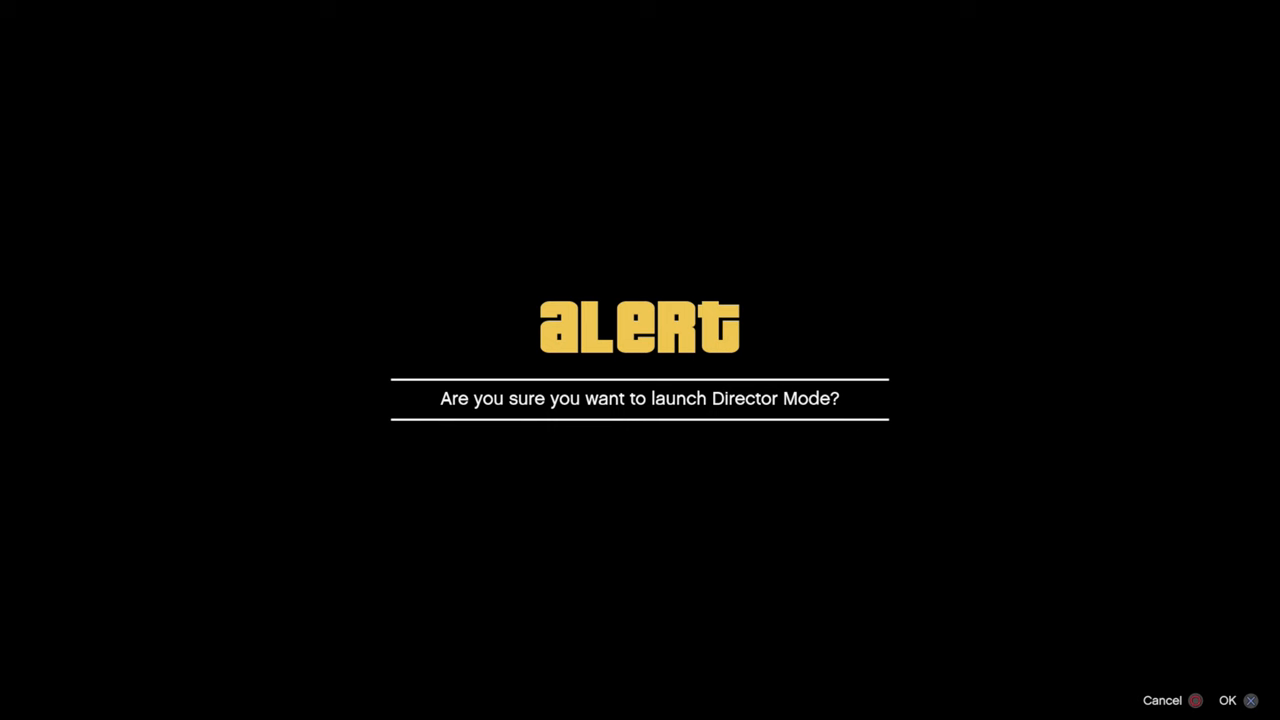
pyautogui.click(1251, 700)
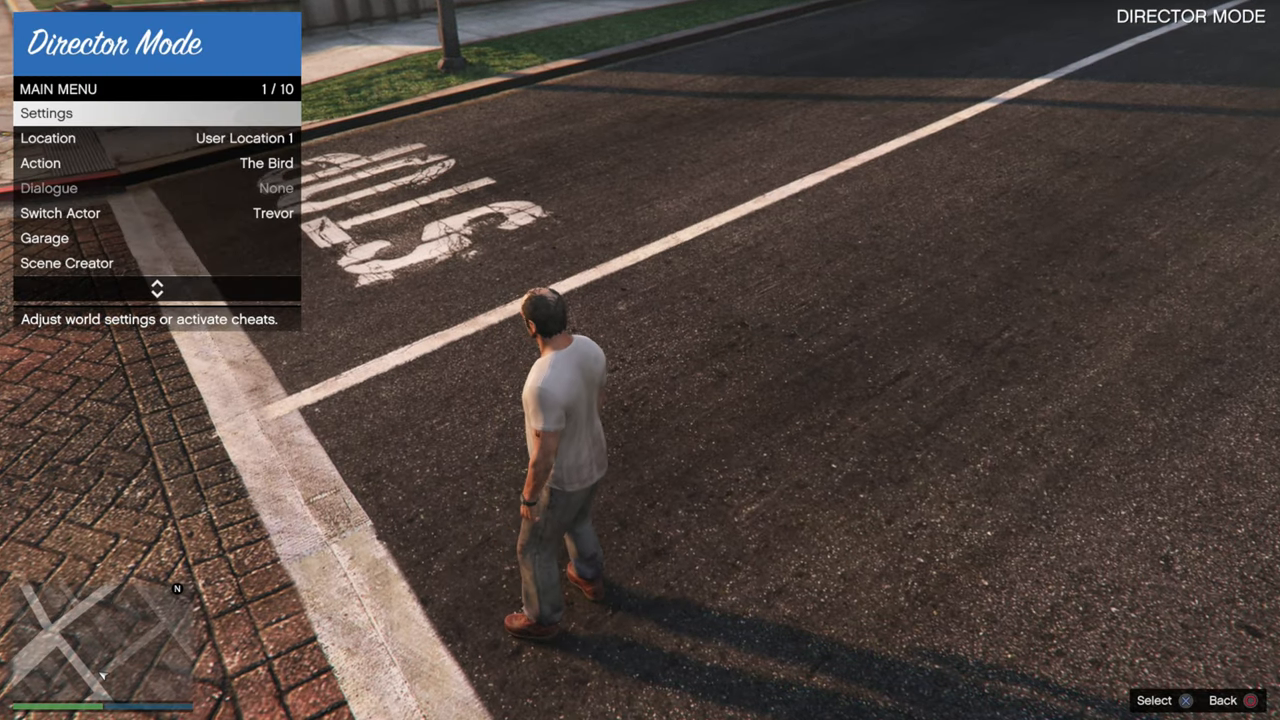
# Step: Open the Director Mode garage and scroll down to the Jester RR to spawn it
pyautogui.click(48, 238)
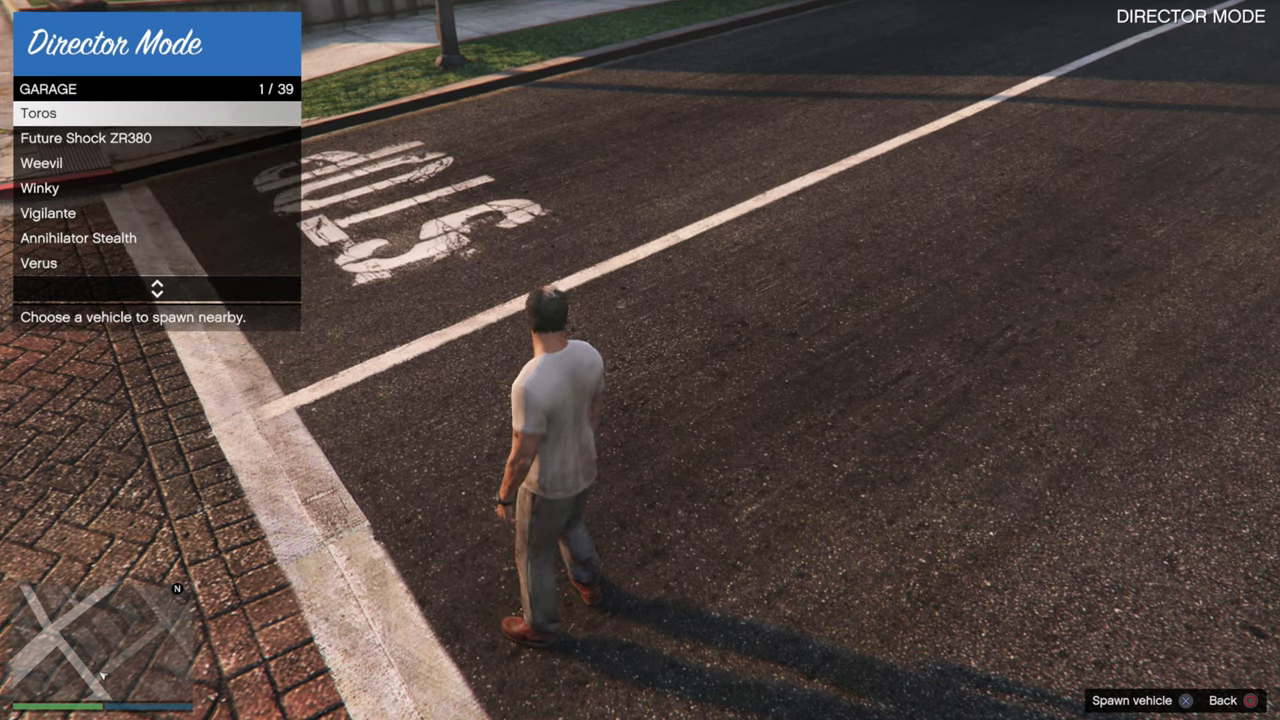
pyautogui.scroll(-3)
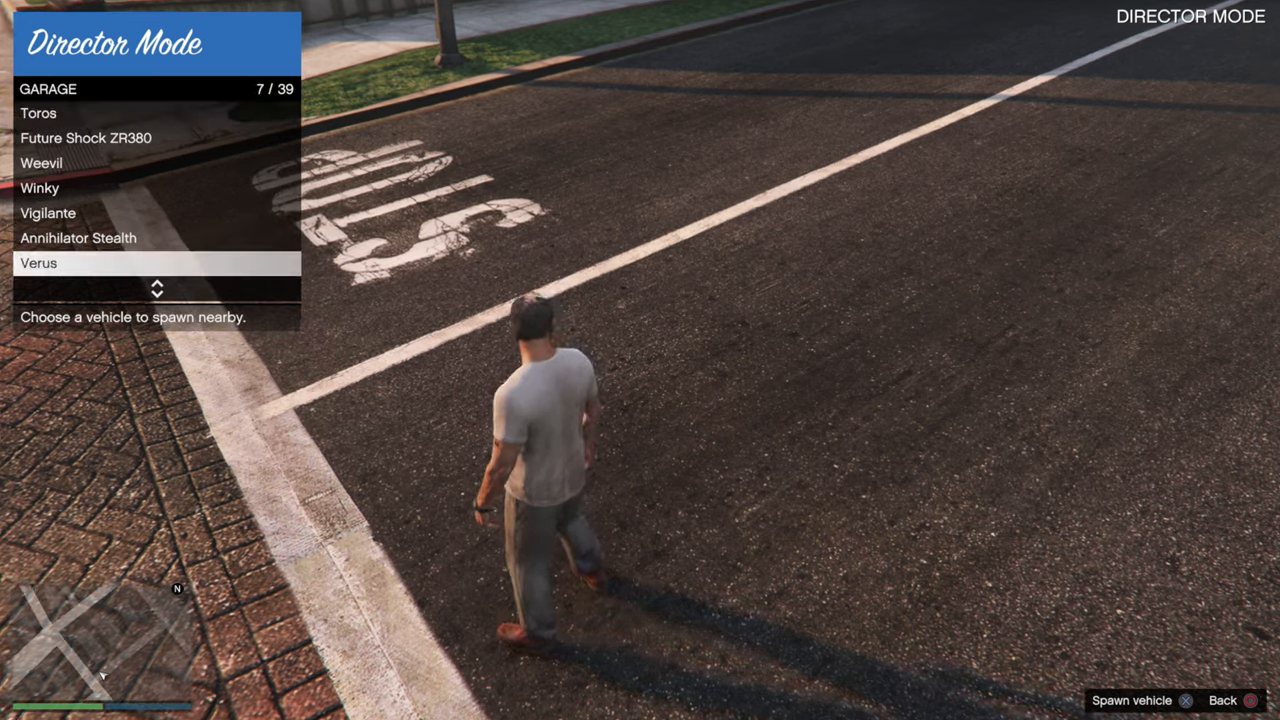
pyautogui.scroll(-3)
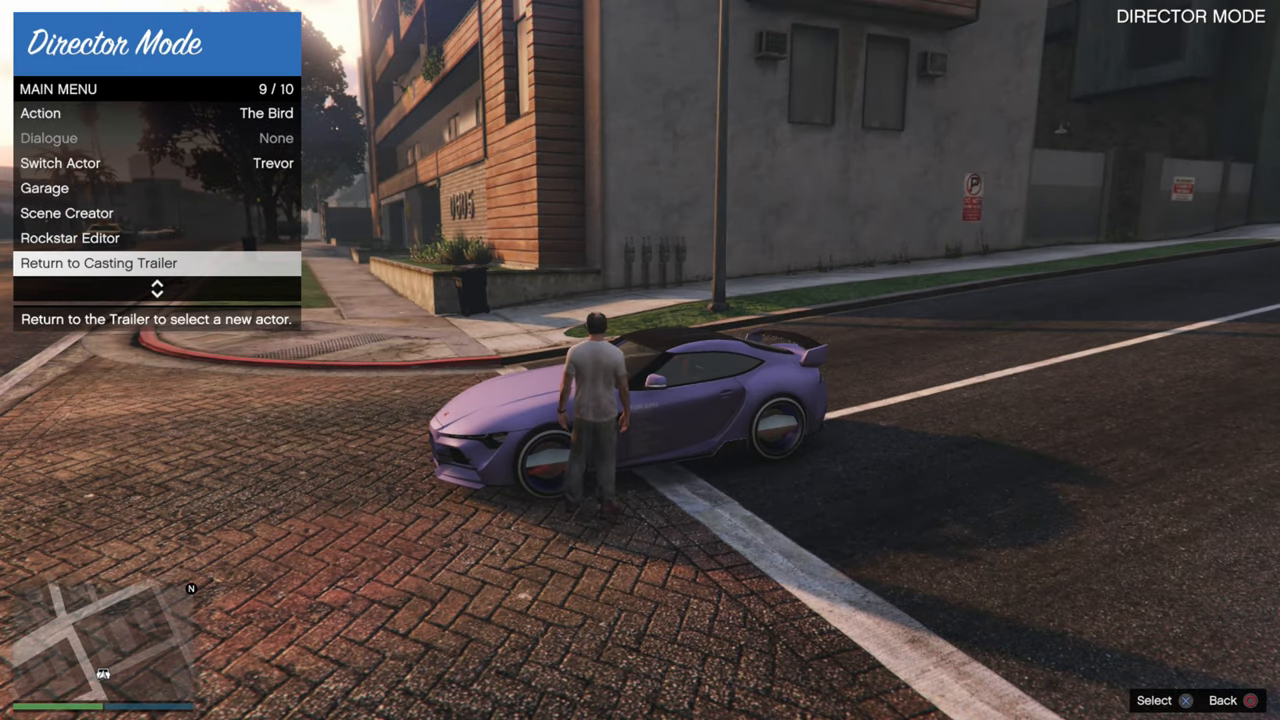
pyautogui.scroll(-3)
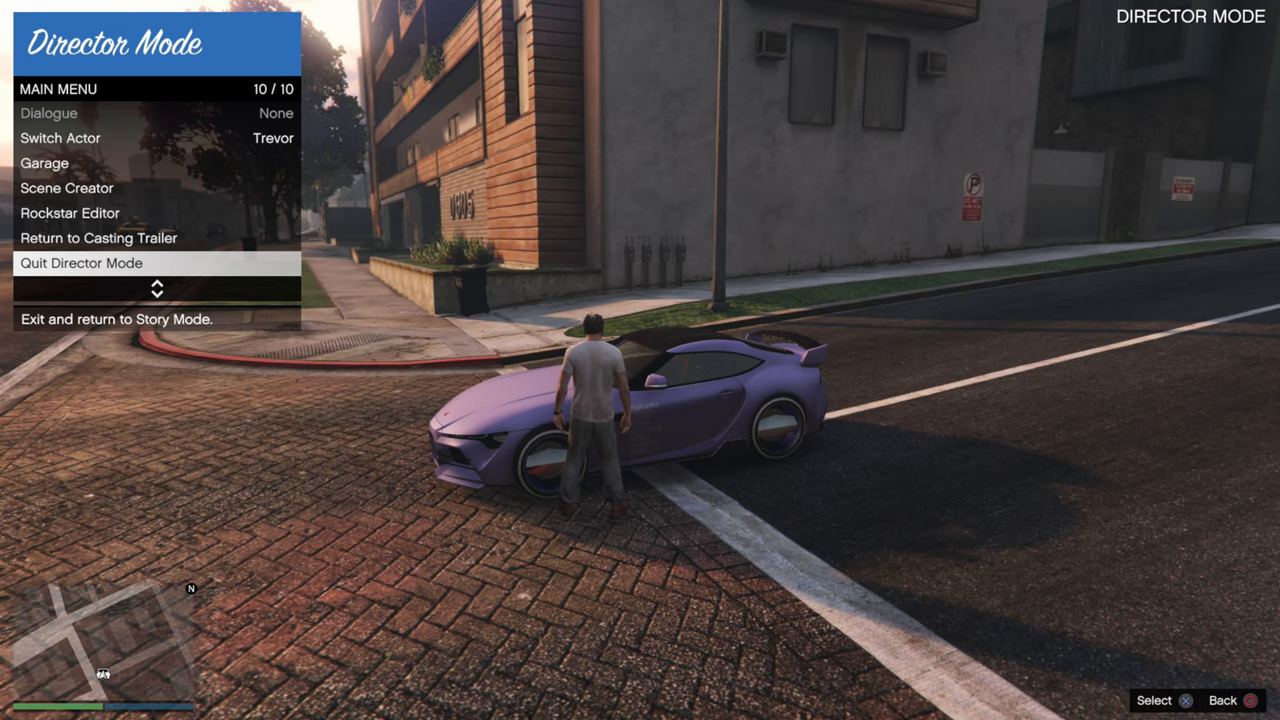